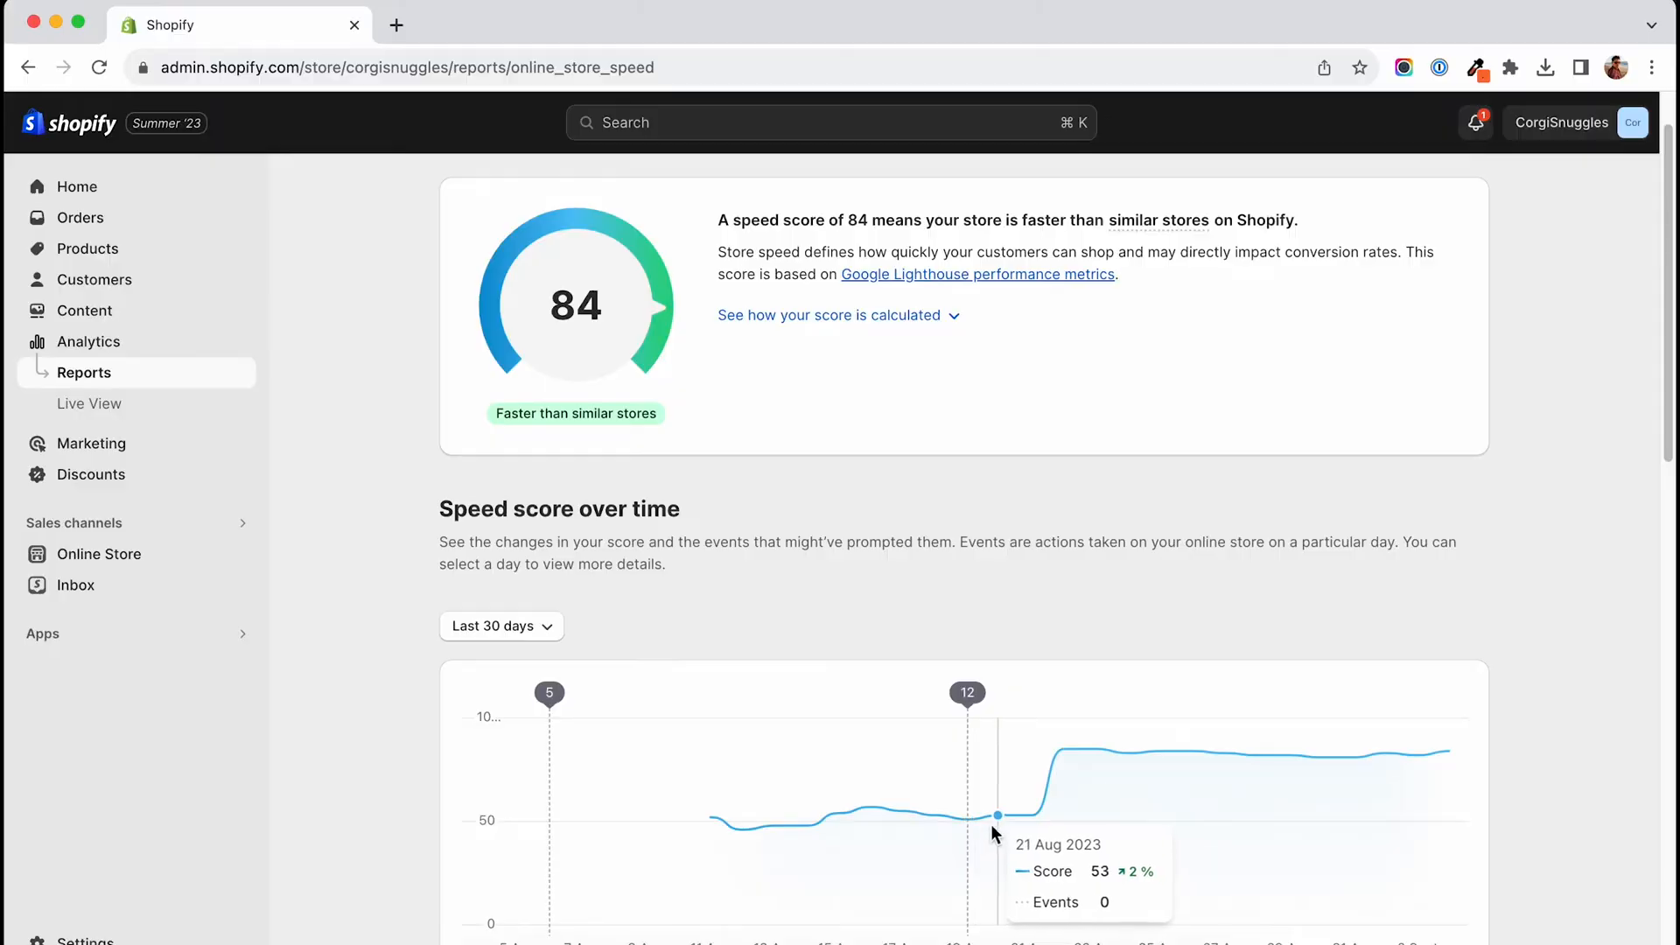
mouse_move(1094, 749)
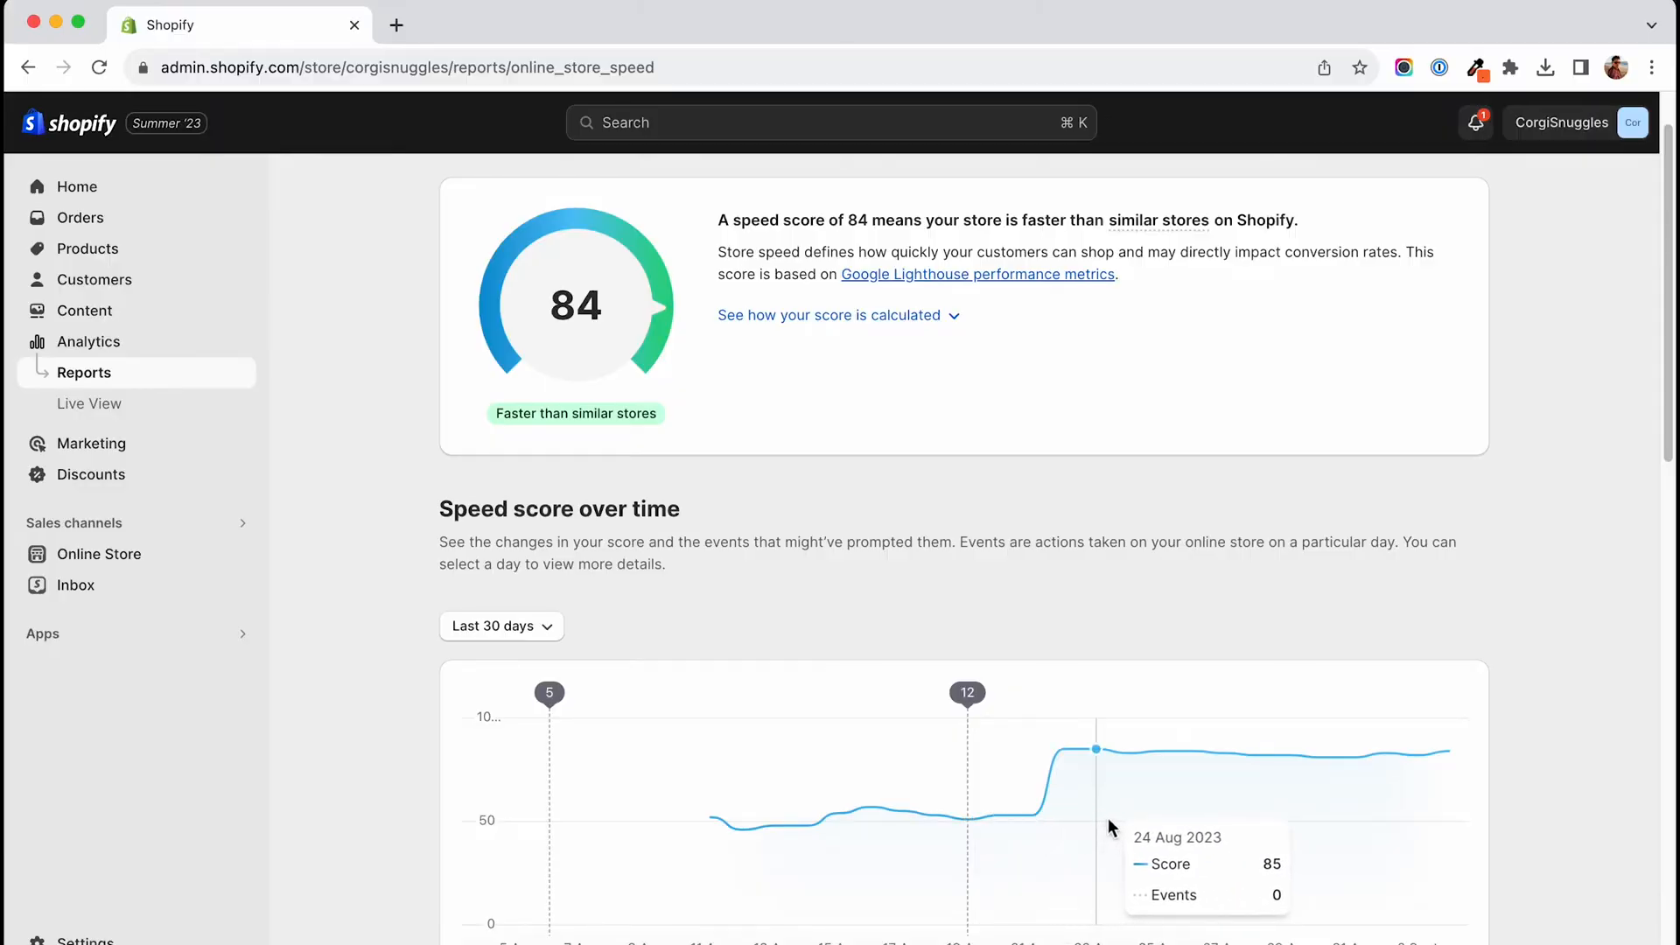
mouse_move(1050, 825)
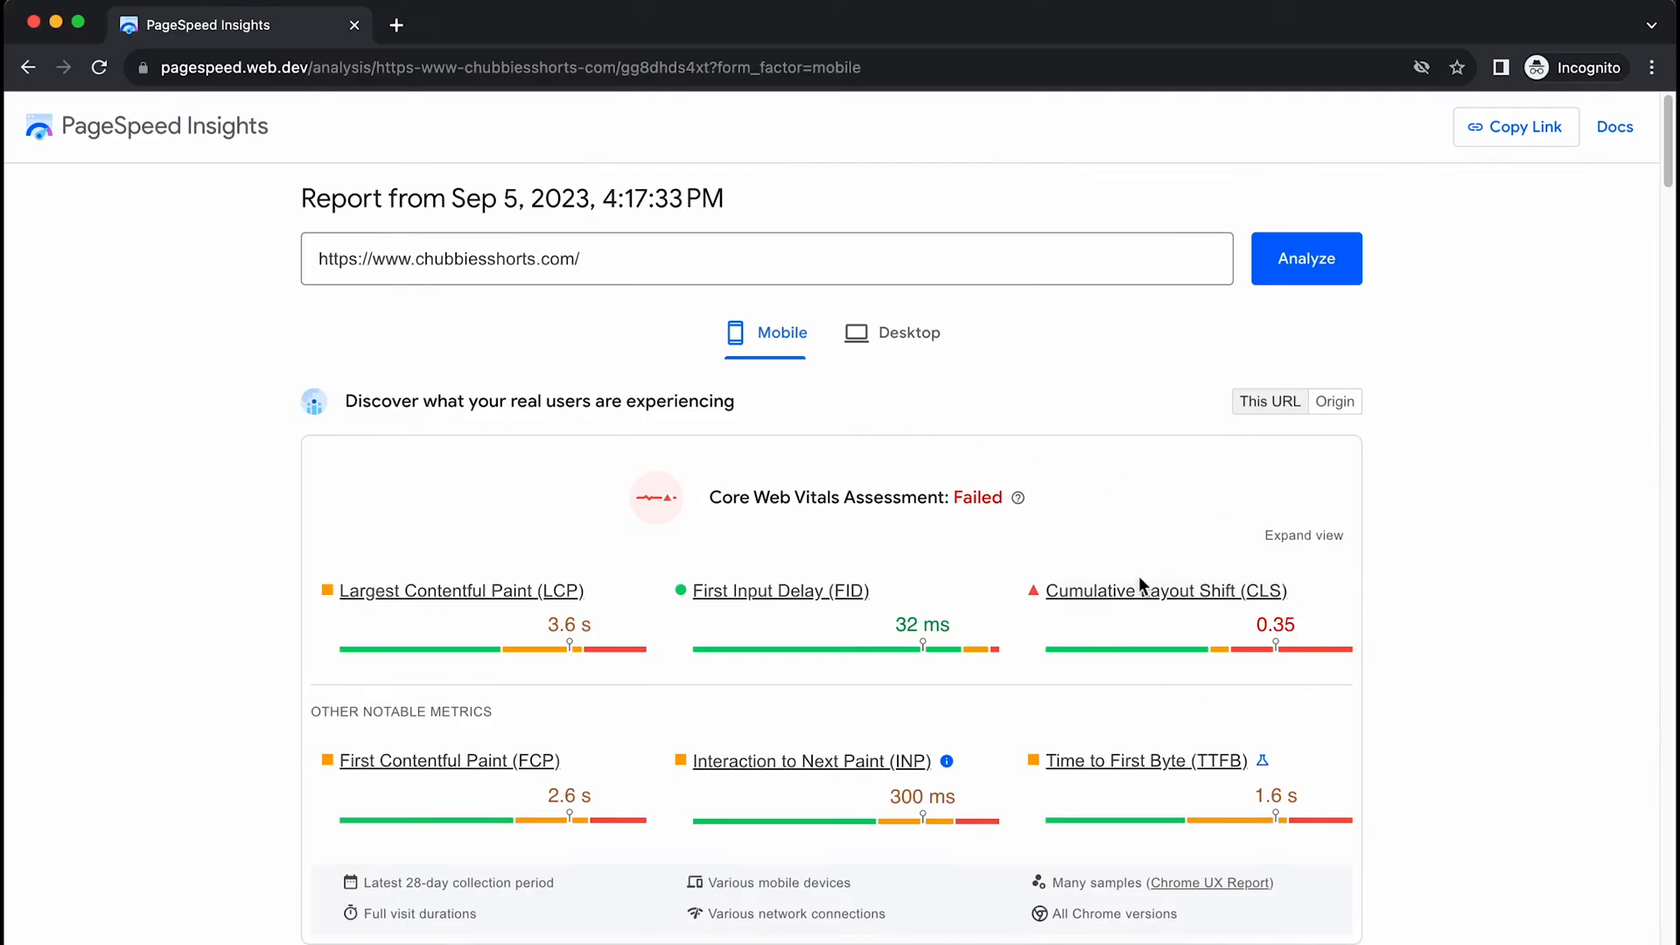
Scroll the score-1 mobile report past the metrics to the expanded 'Avoid large layout shifts' diagnostic
scroll(down, 3)
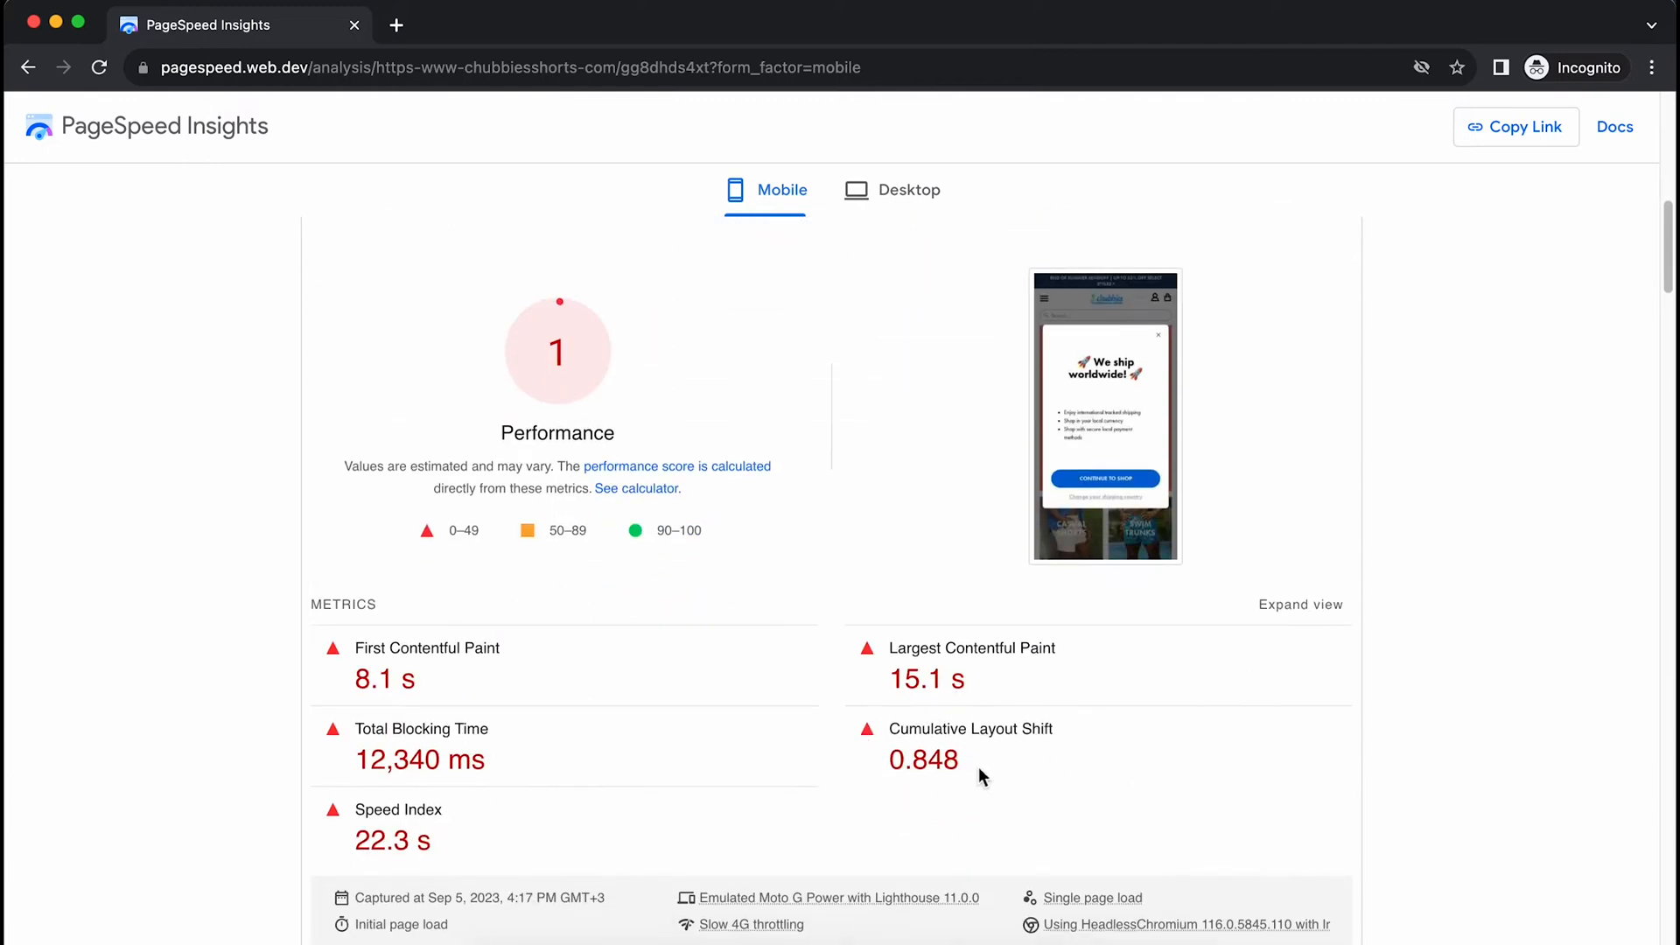
scroll(down, 3)
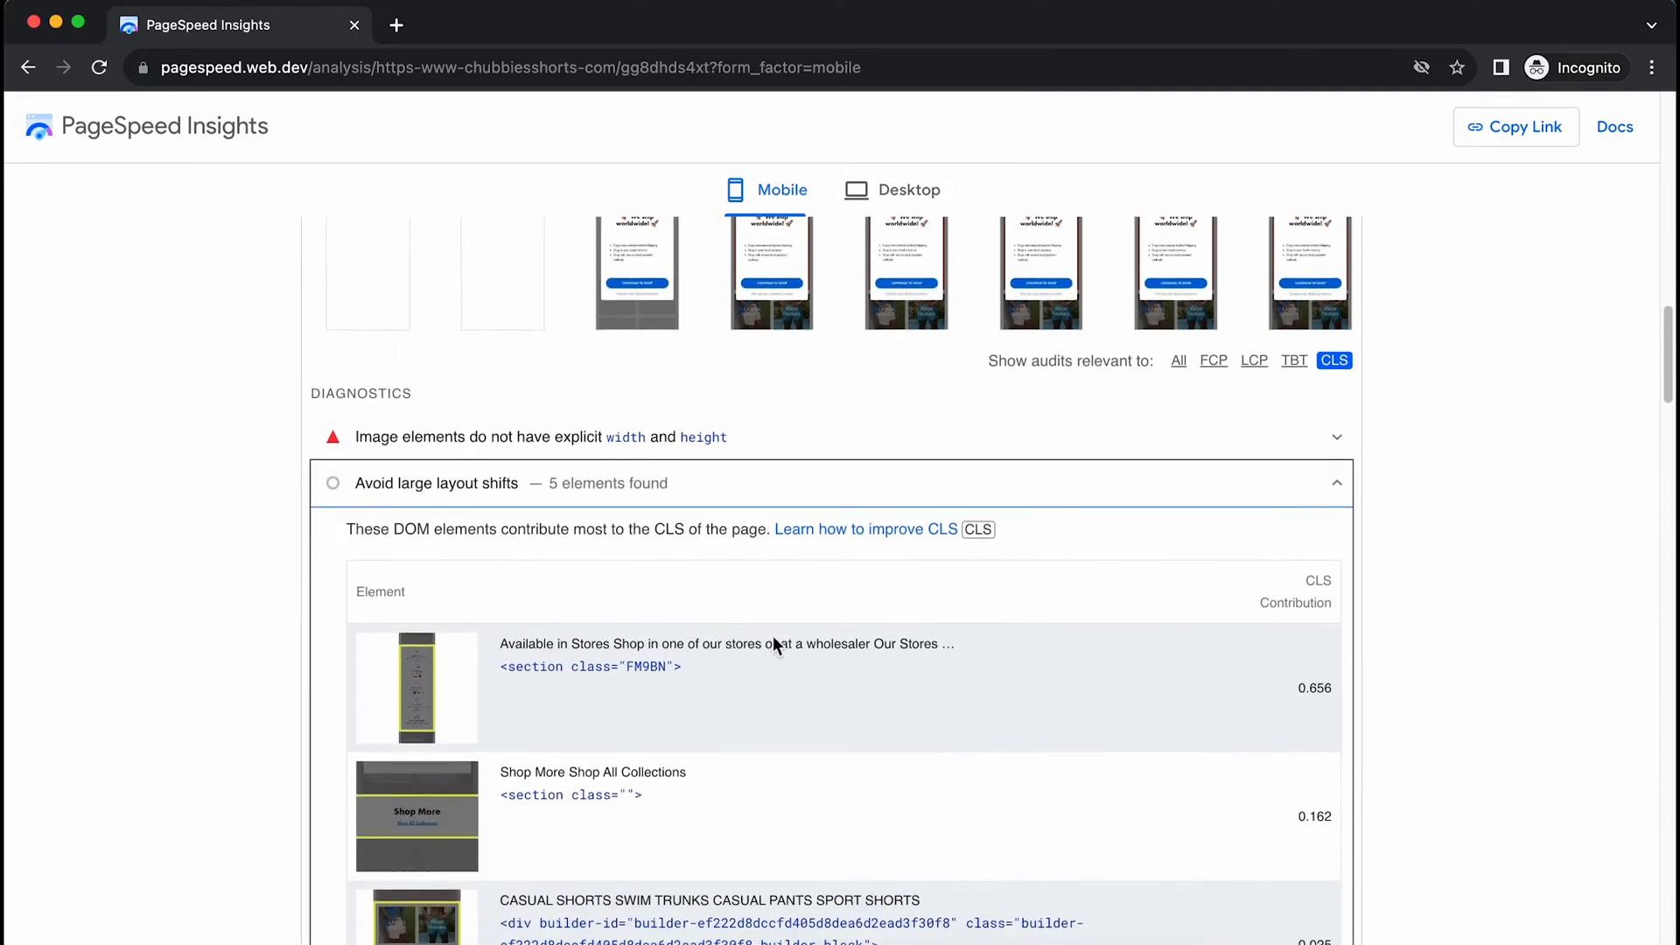
scroll(down, 3)
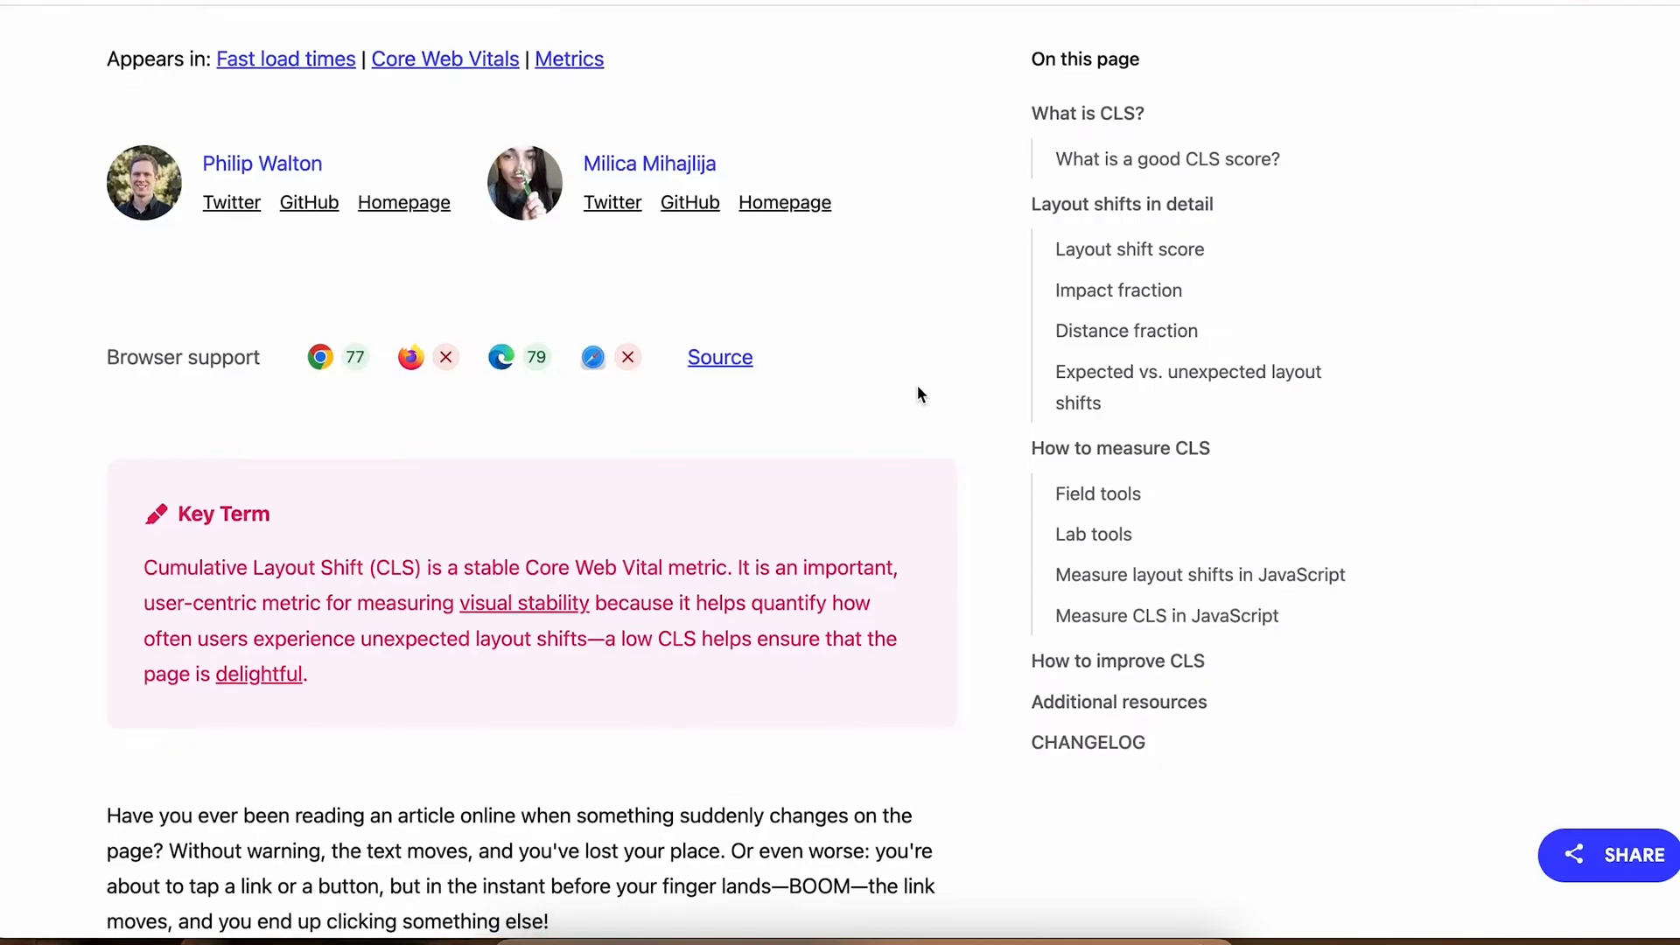
Scroll the web.dev CLS article down to the shifting order confirmation screencast
scroll(down, 3)
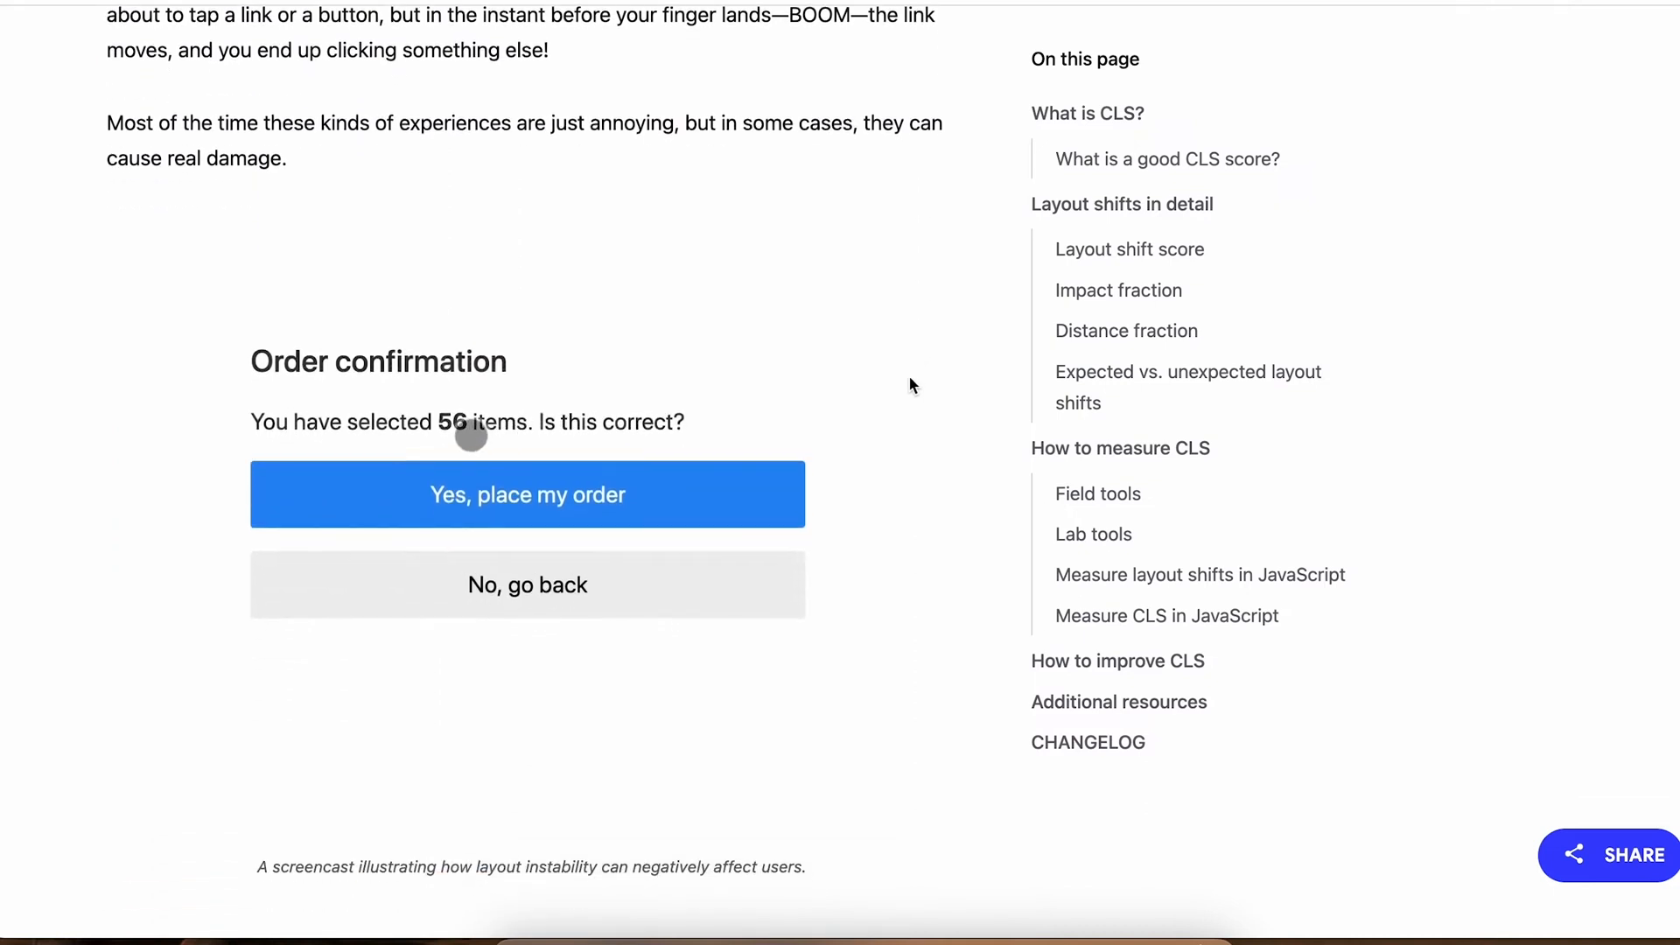
click(526, 494)
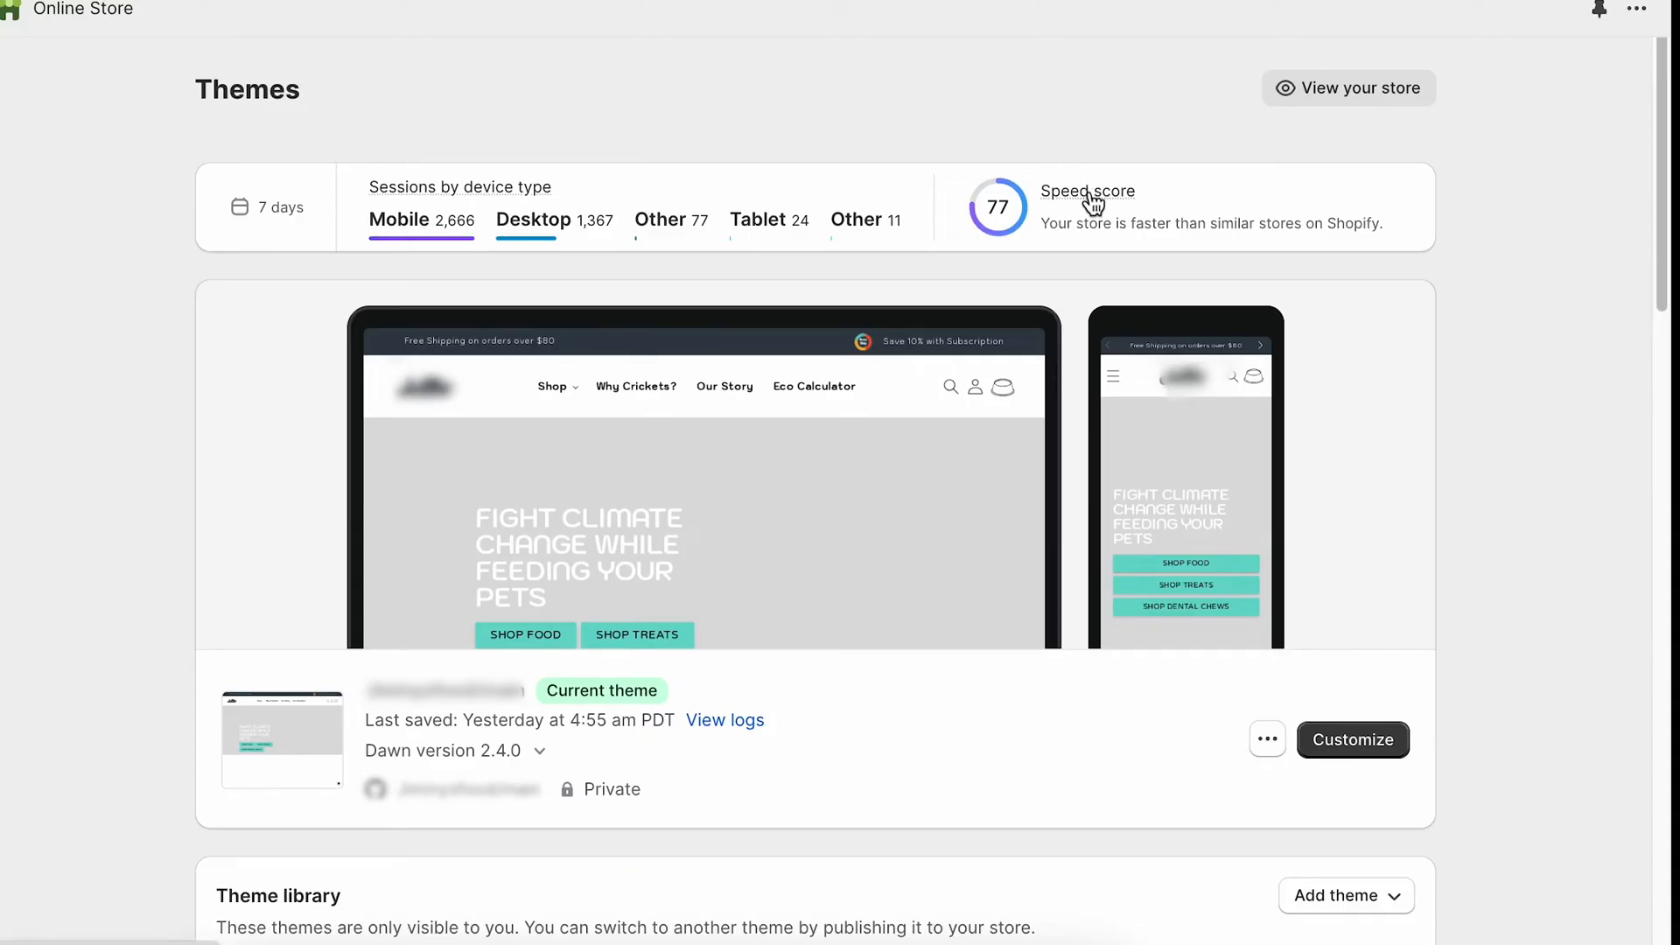
Open the score-77 store's Speed score report and set its date range to Last 30 days
click(1087, 191)
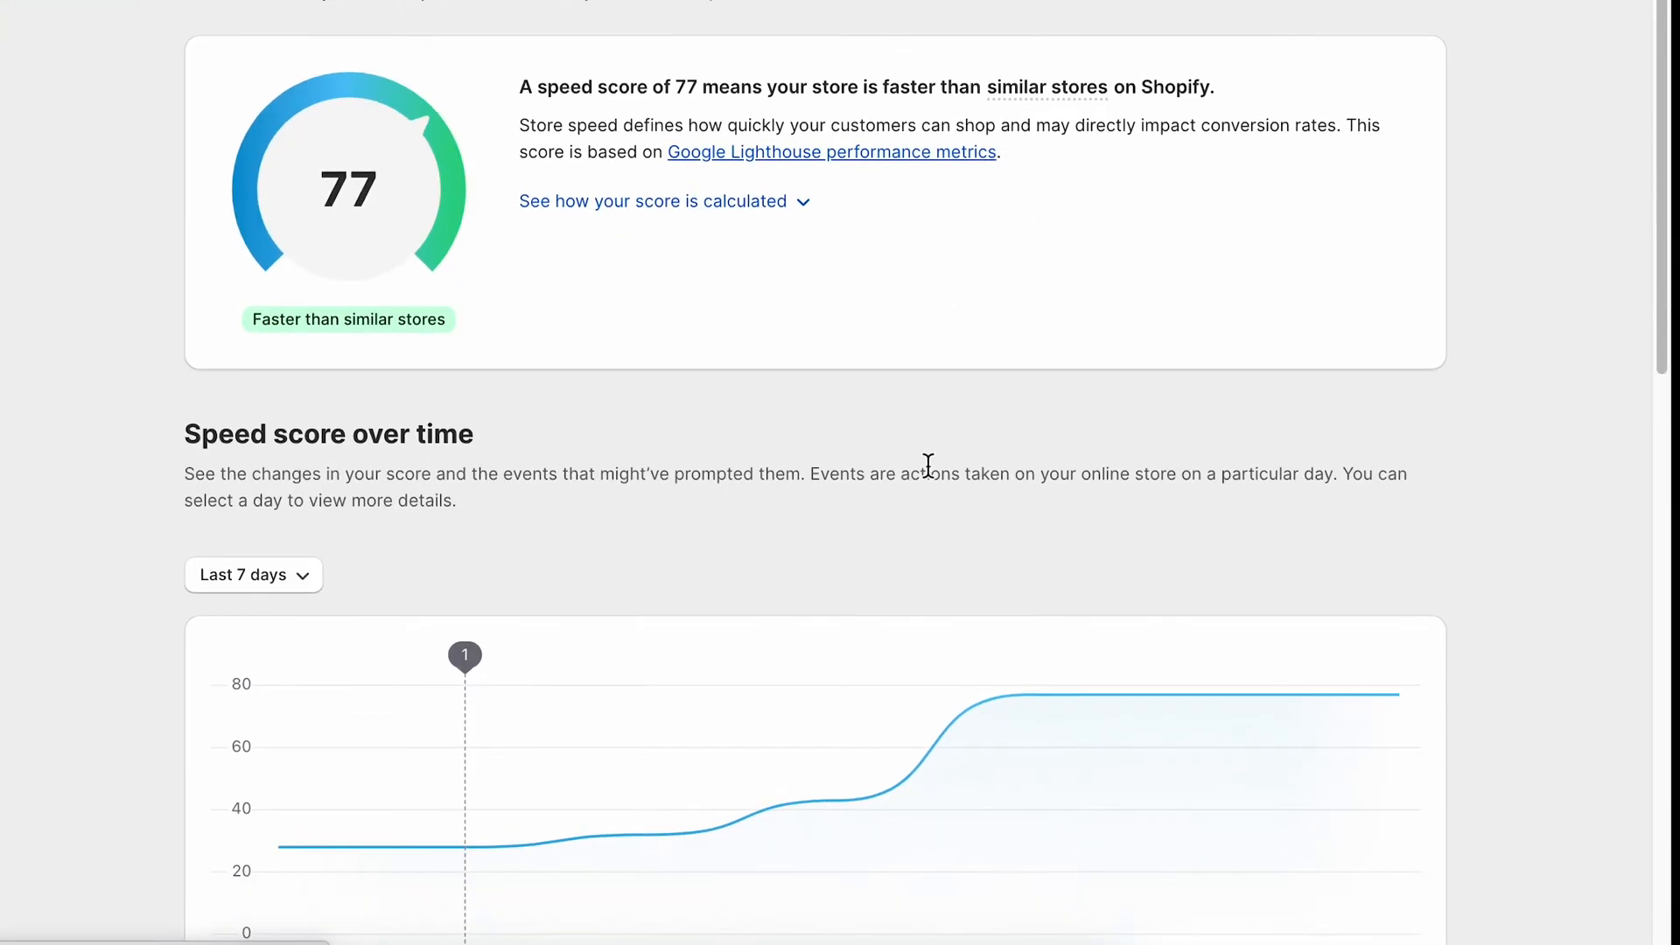
click(253, 574)
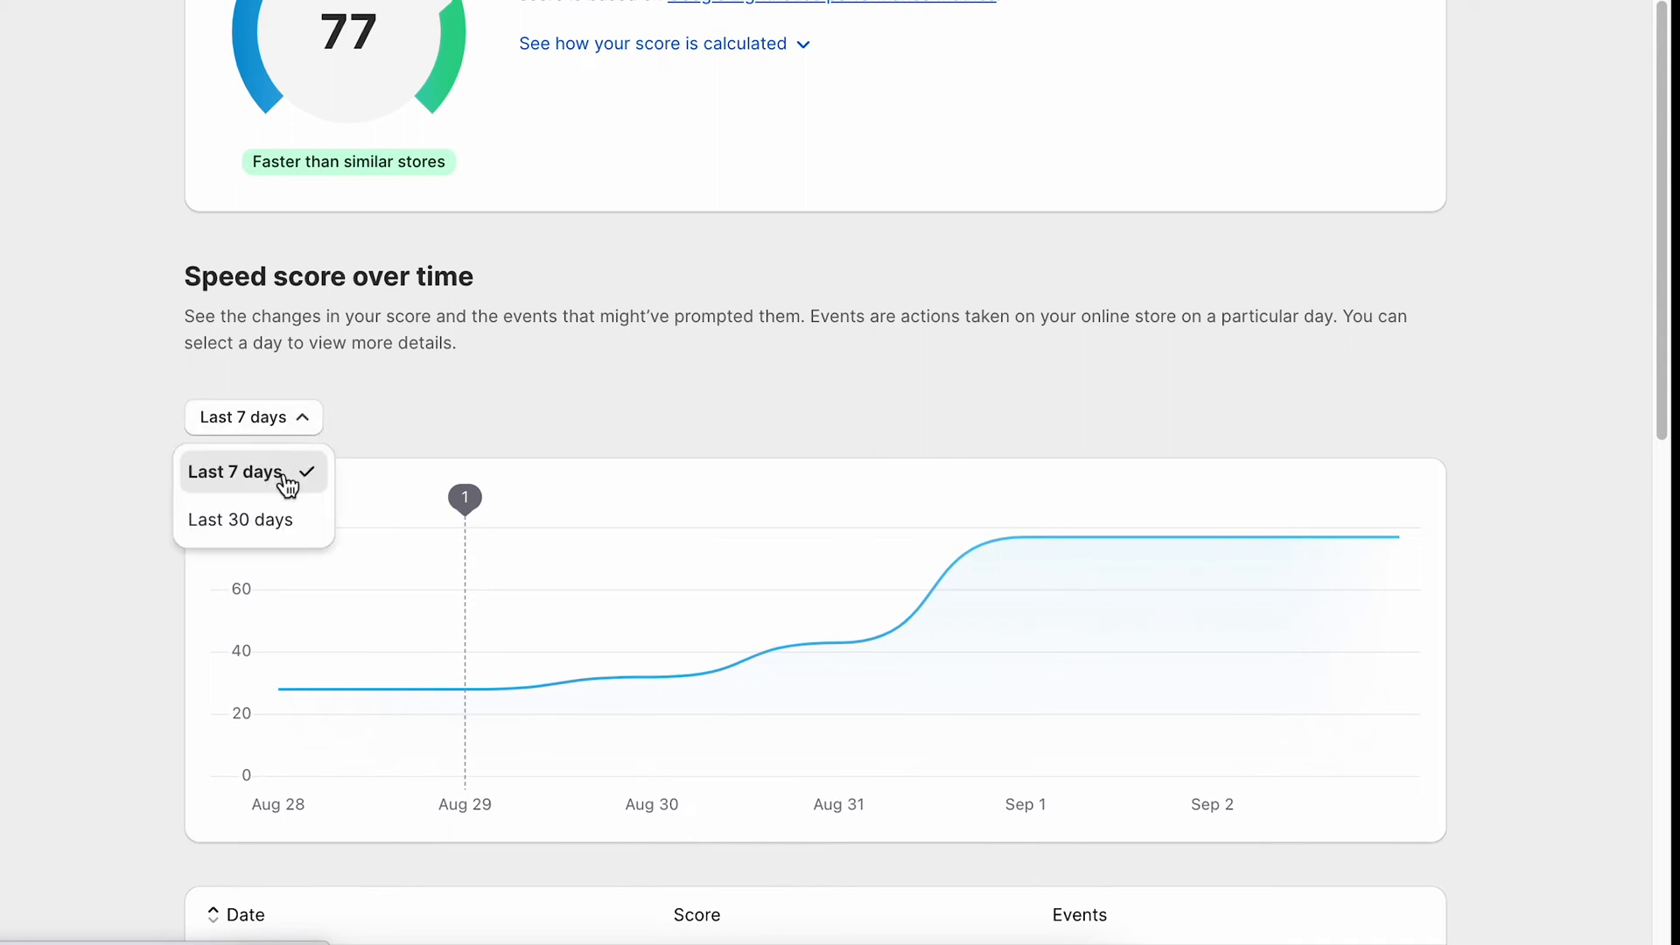
click(239, 520)
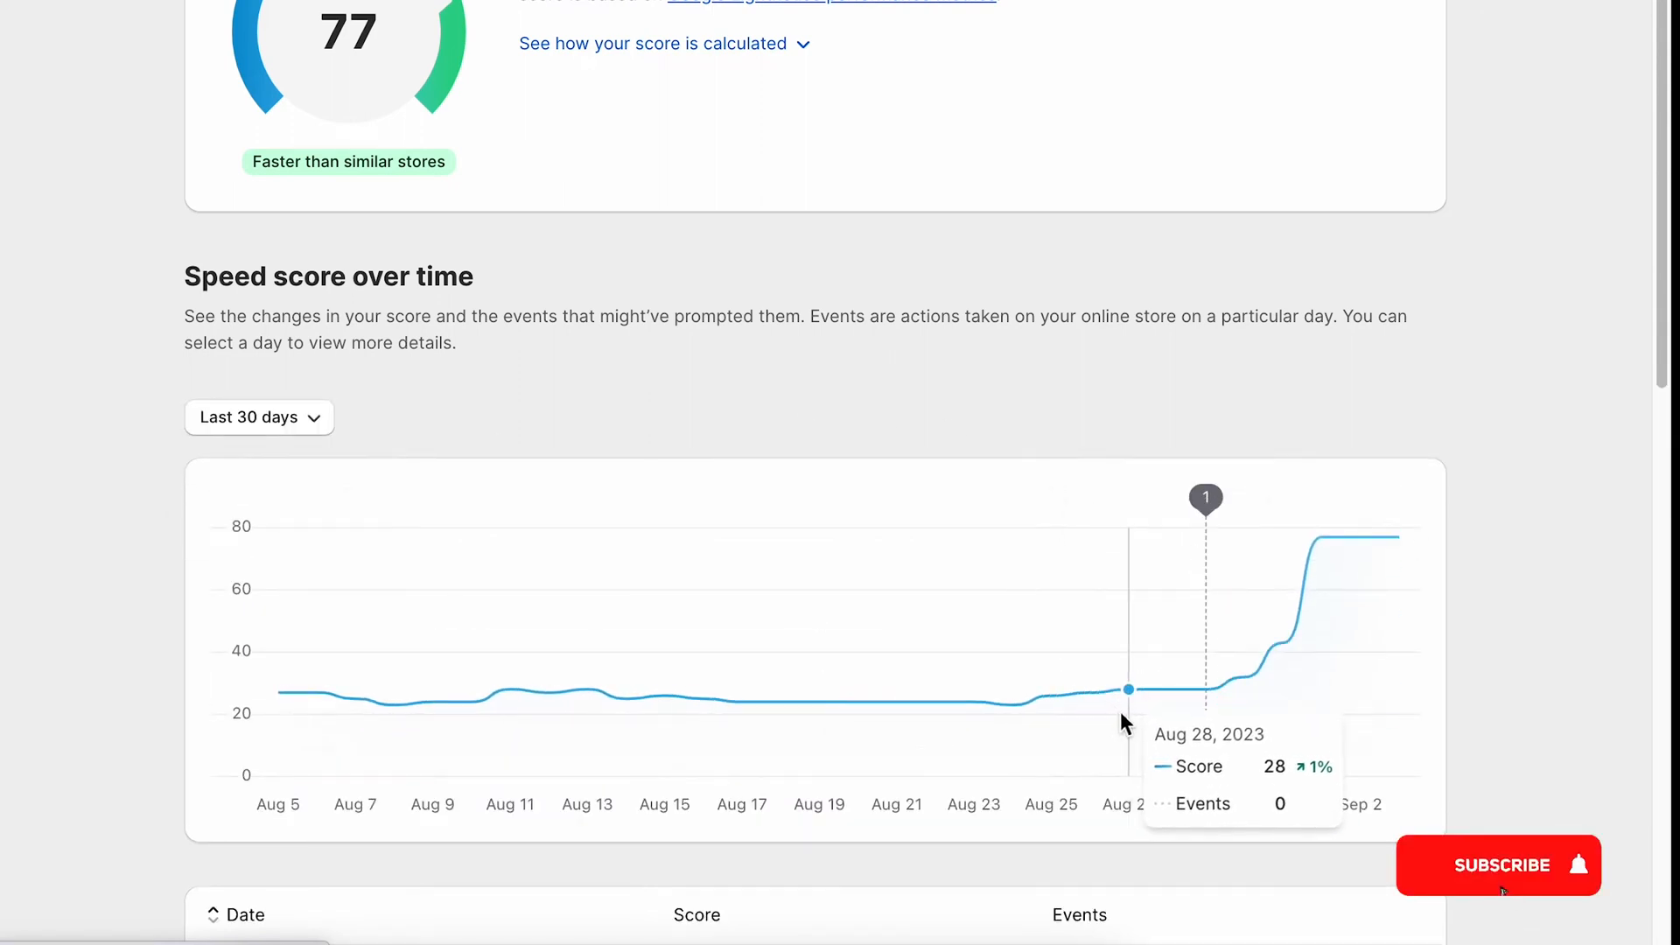
mouse_move(975, 702)
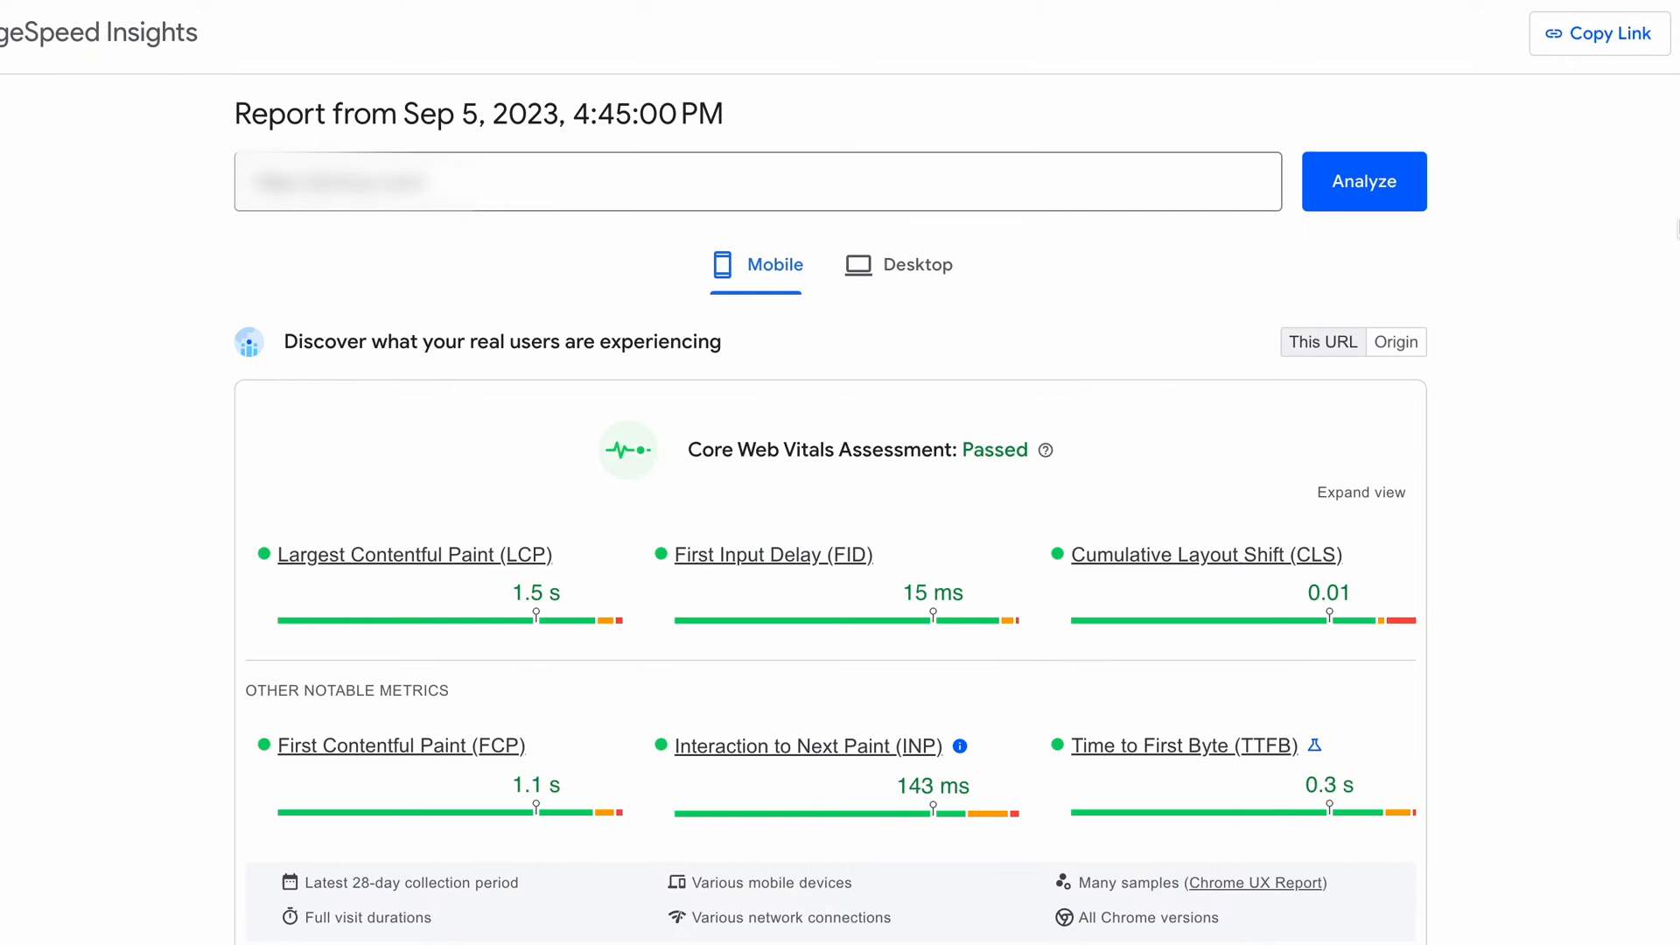
Scroll the rerun mobile report to the Diagnose performance issues metrics to compare CLS
scroll(down, 3)
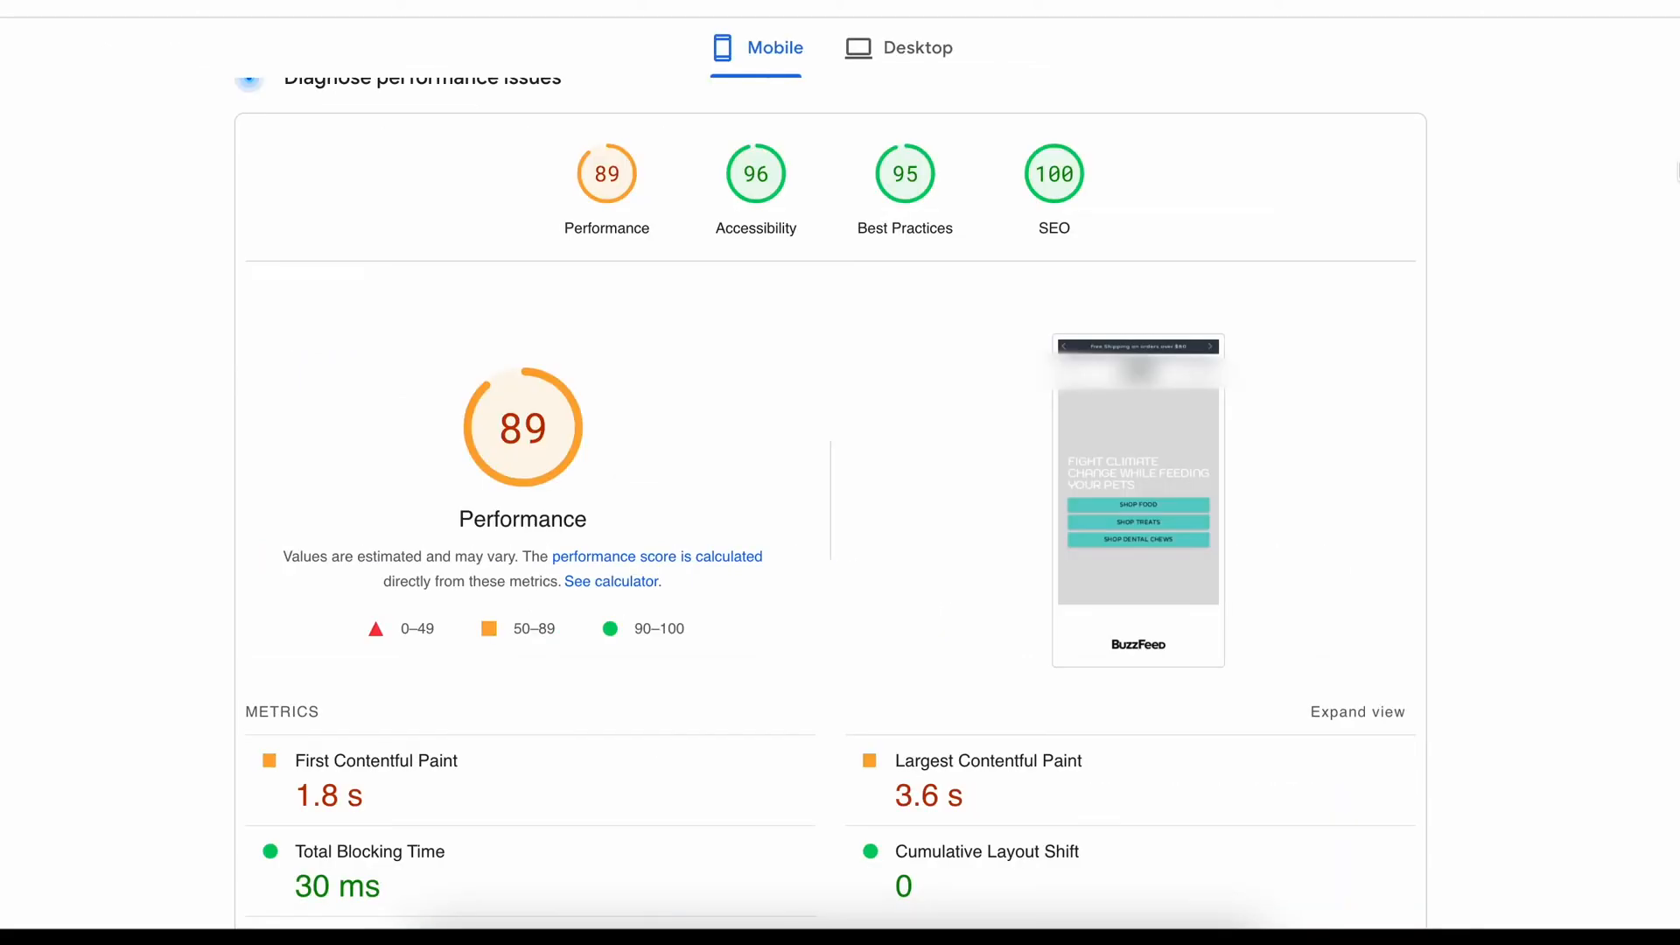
scroll(up, 3)
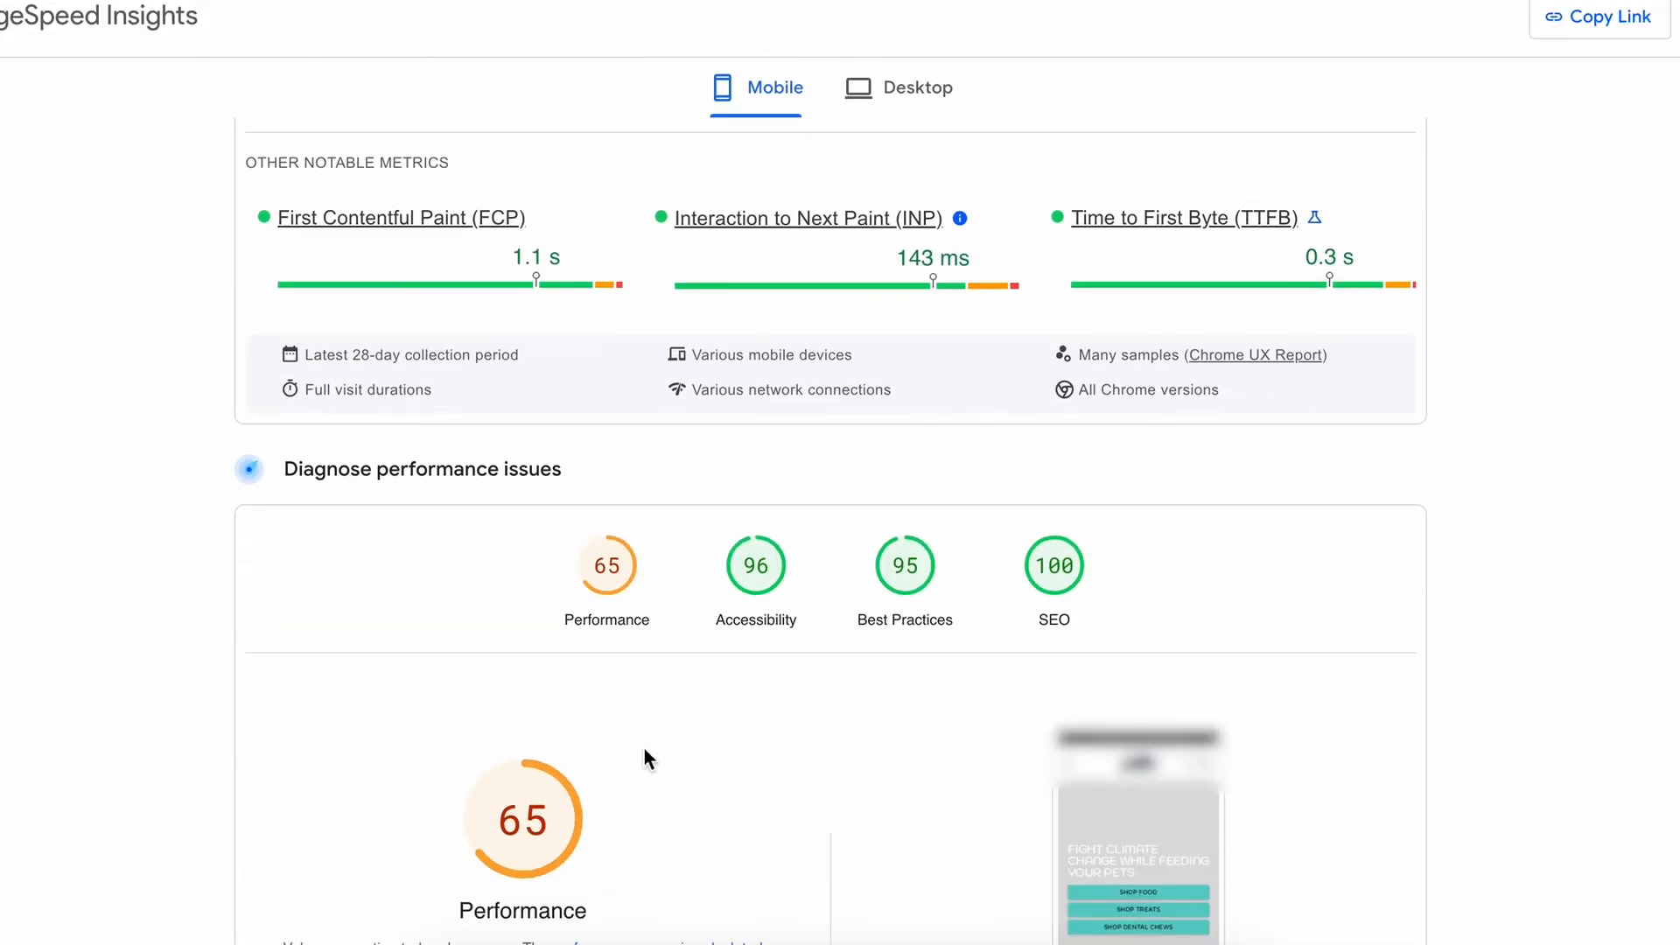
scroll(down, 3)
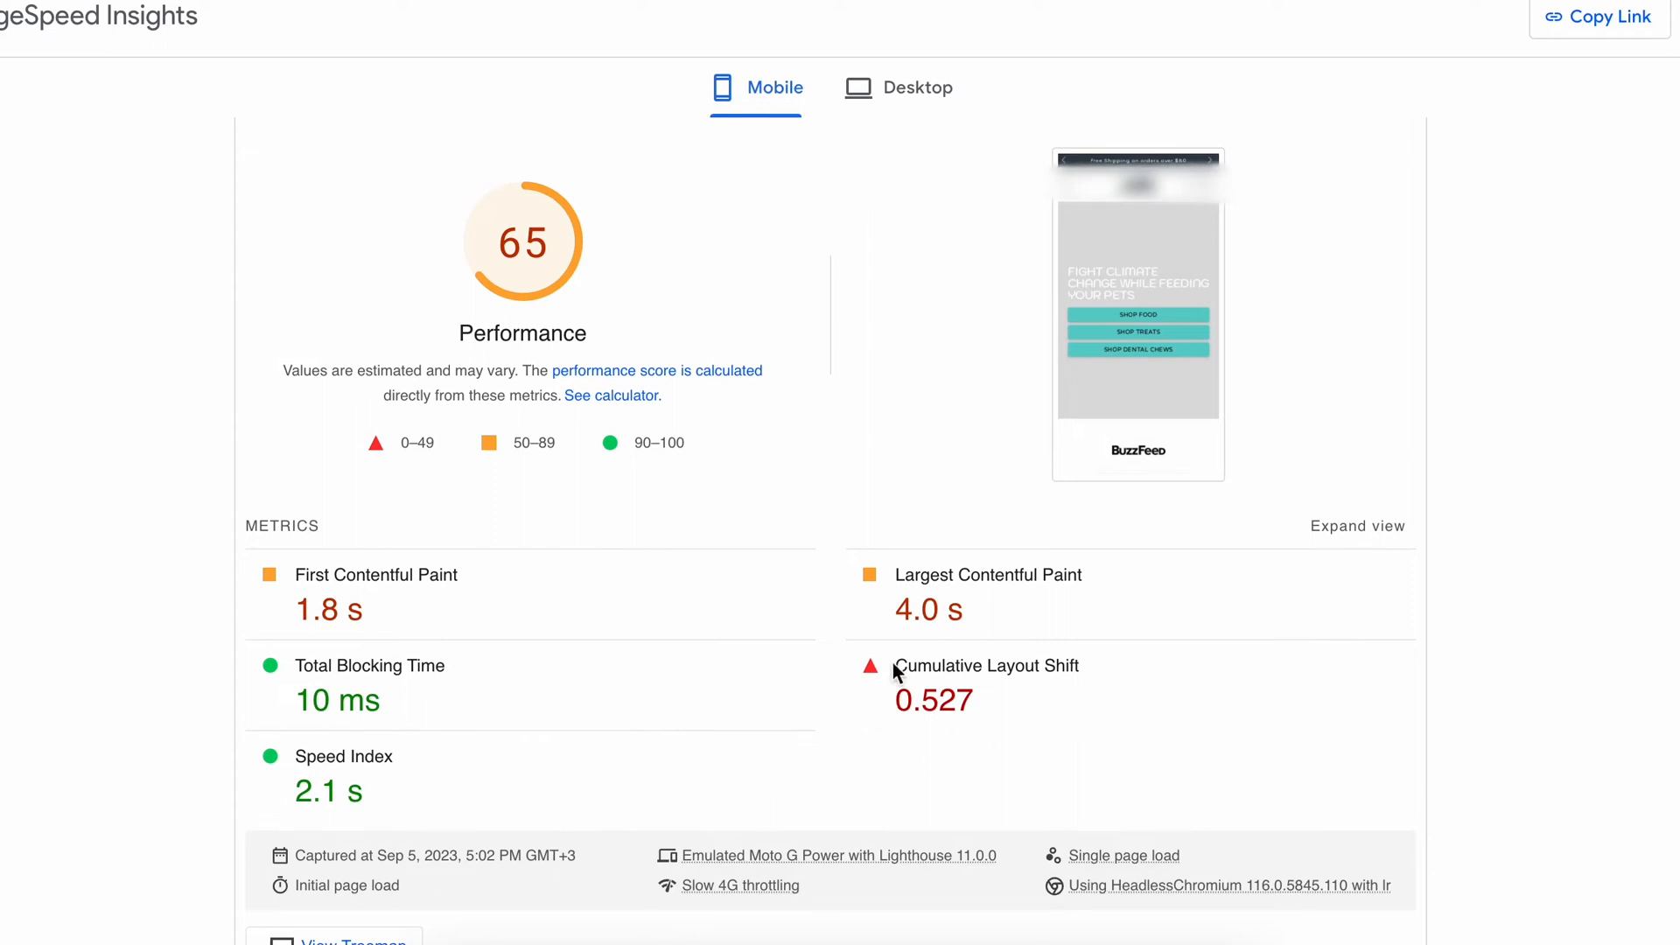
mouse_move(429, 330)
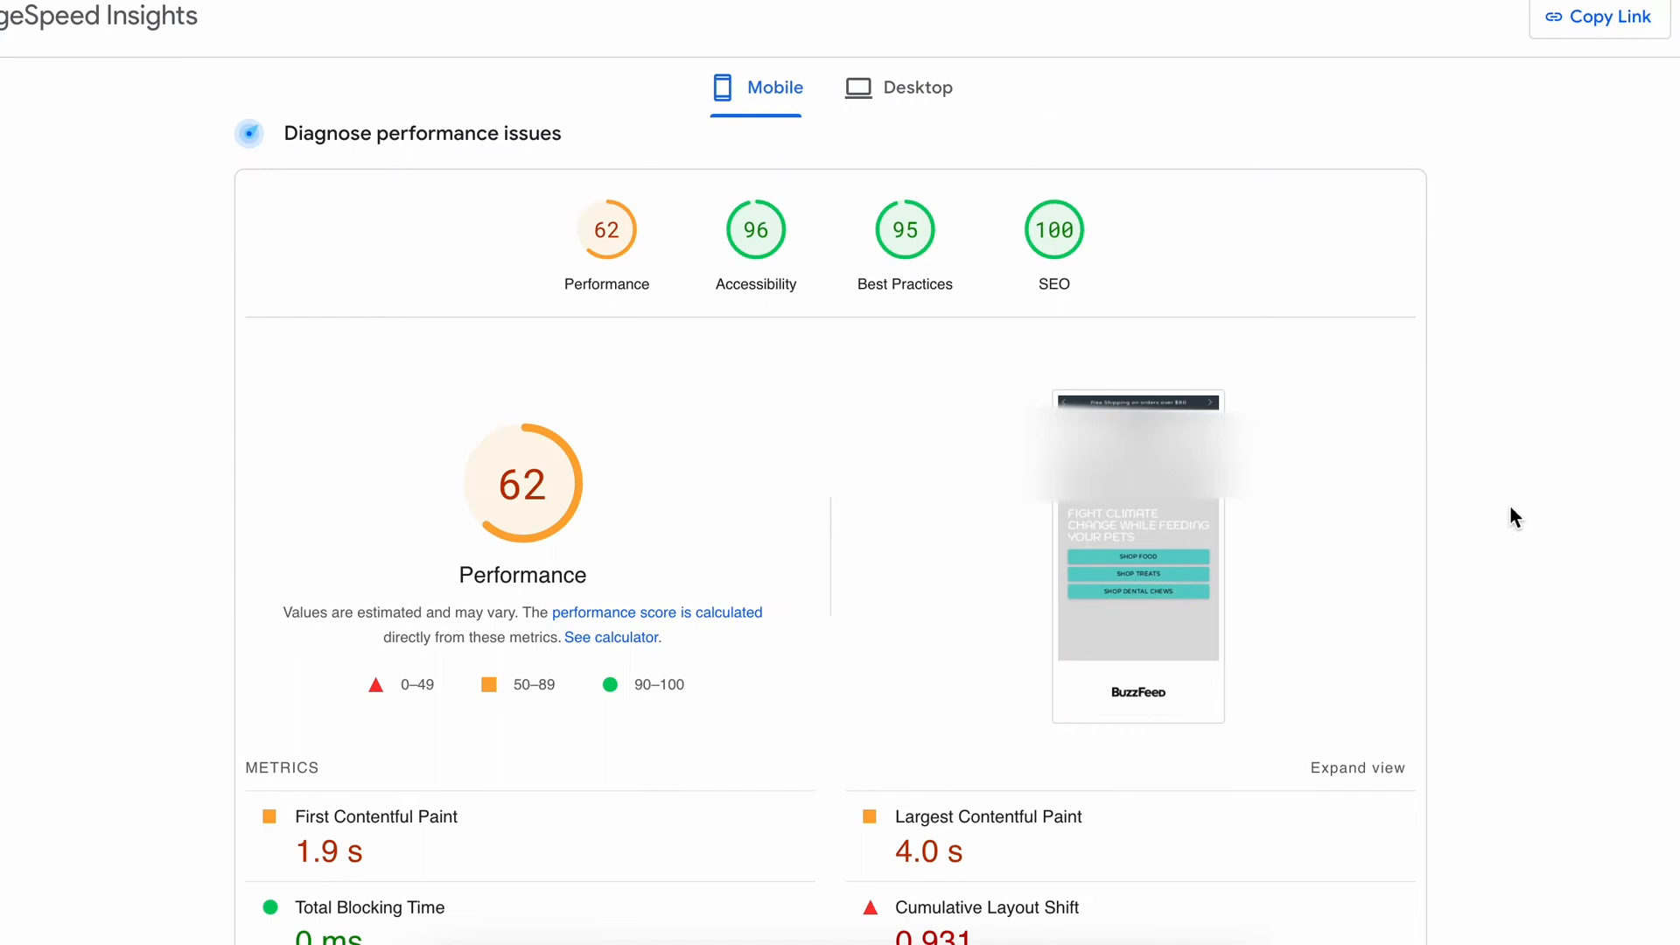
scroll(down, 3)
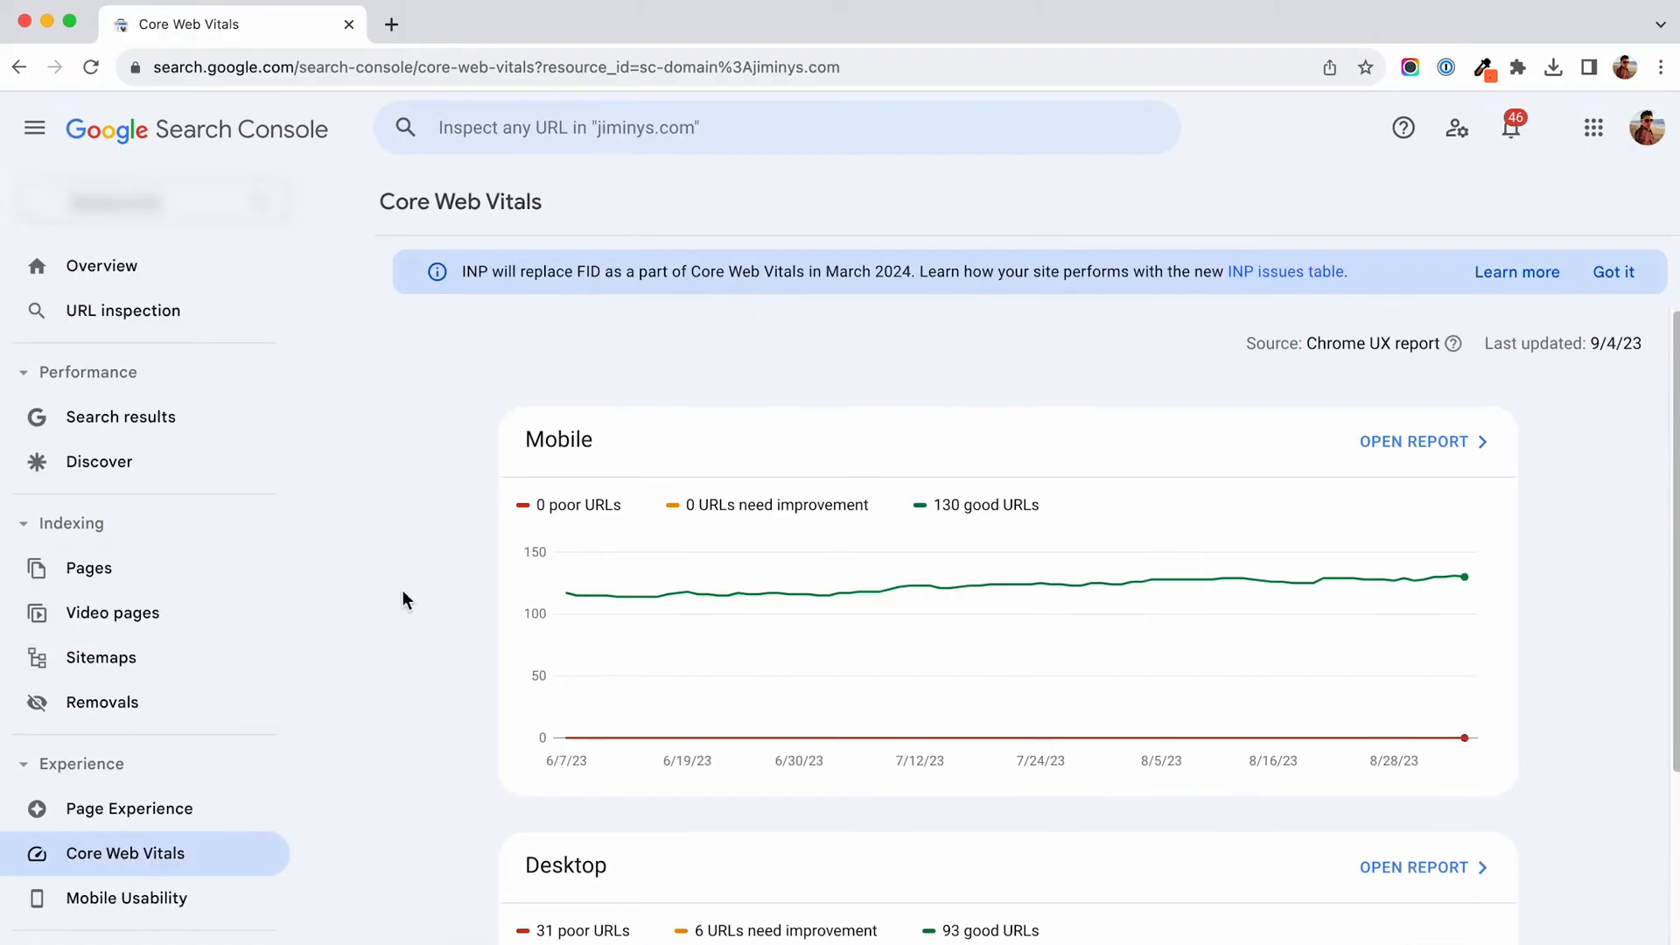
From Page Experience, open the desktop Core Web Vitals card and view the 749 failing URLs
scroll(down, 3)
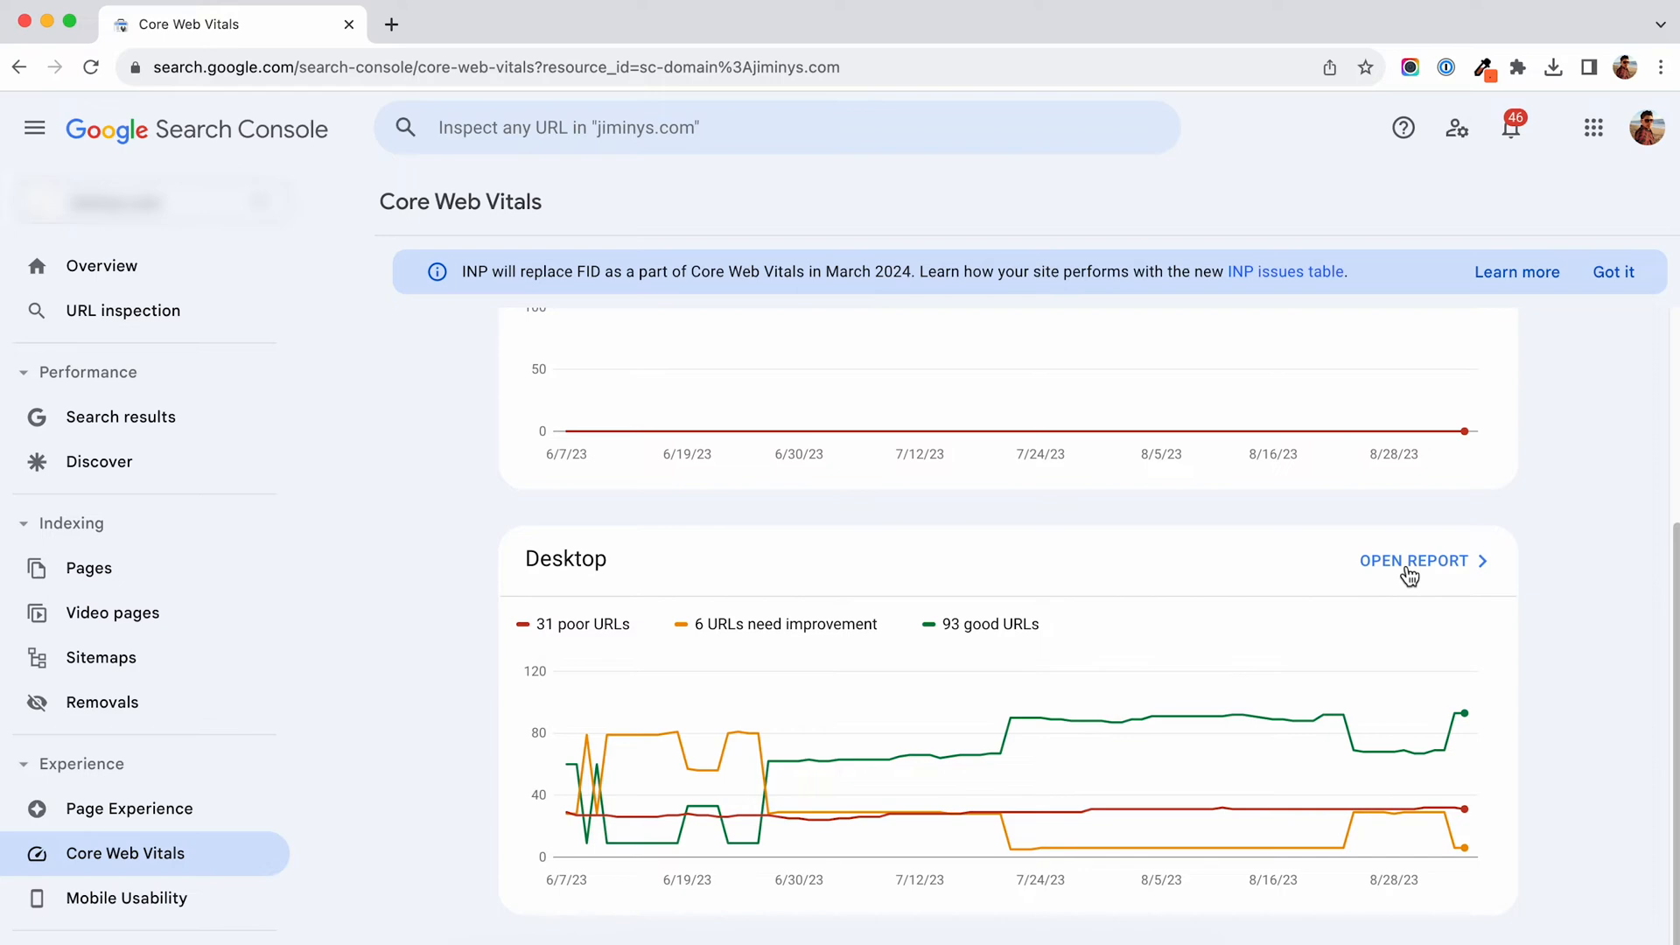
click(1413, 560)
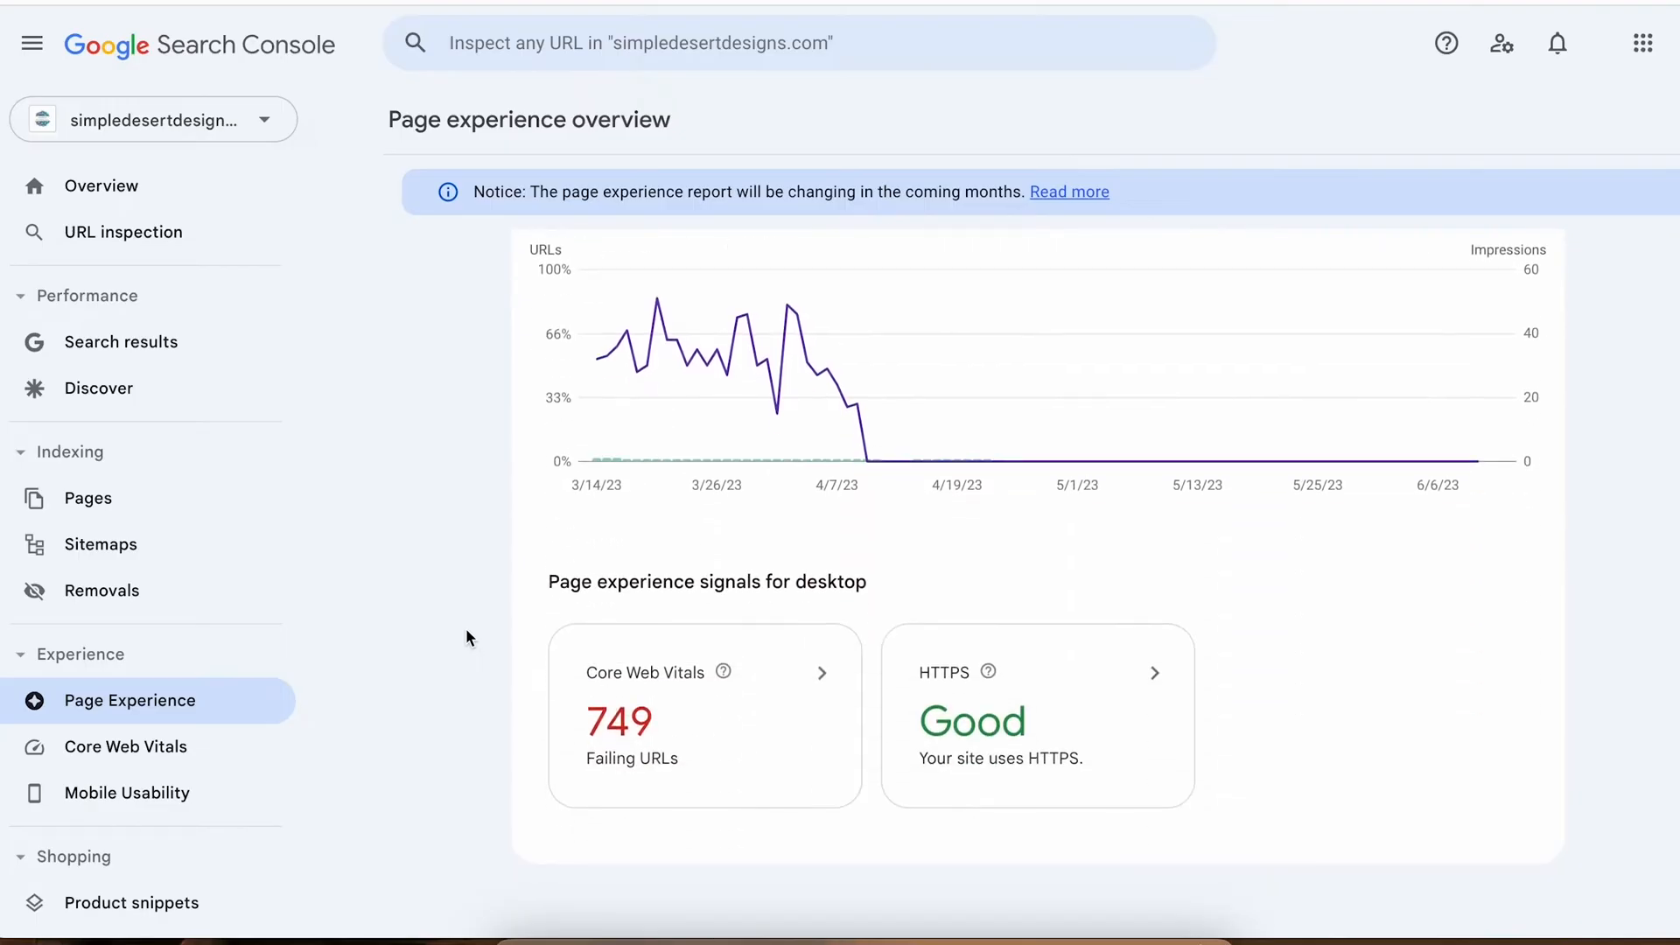
mouse_move(632, 735)
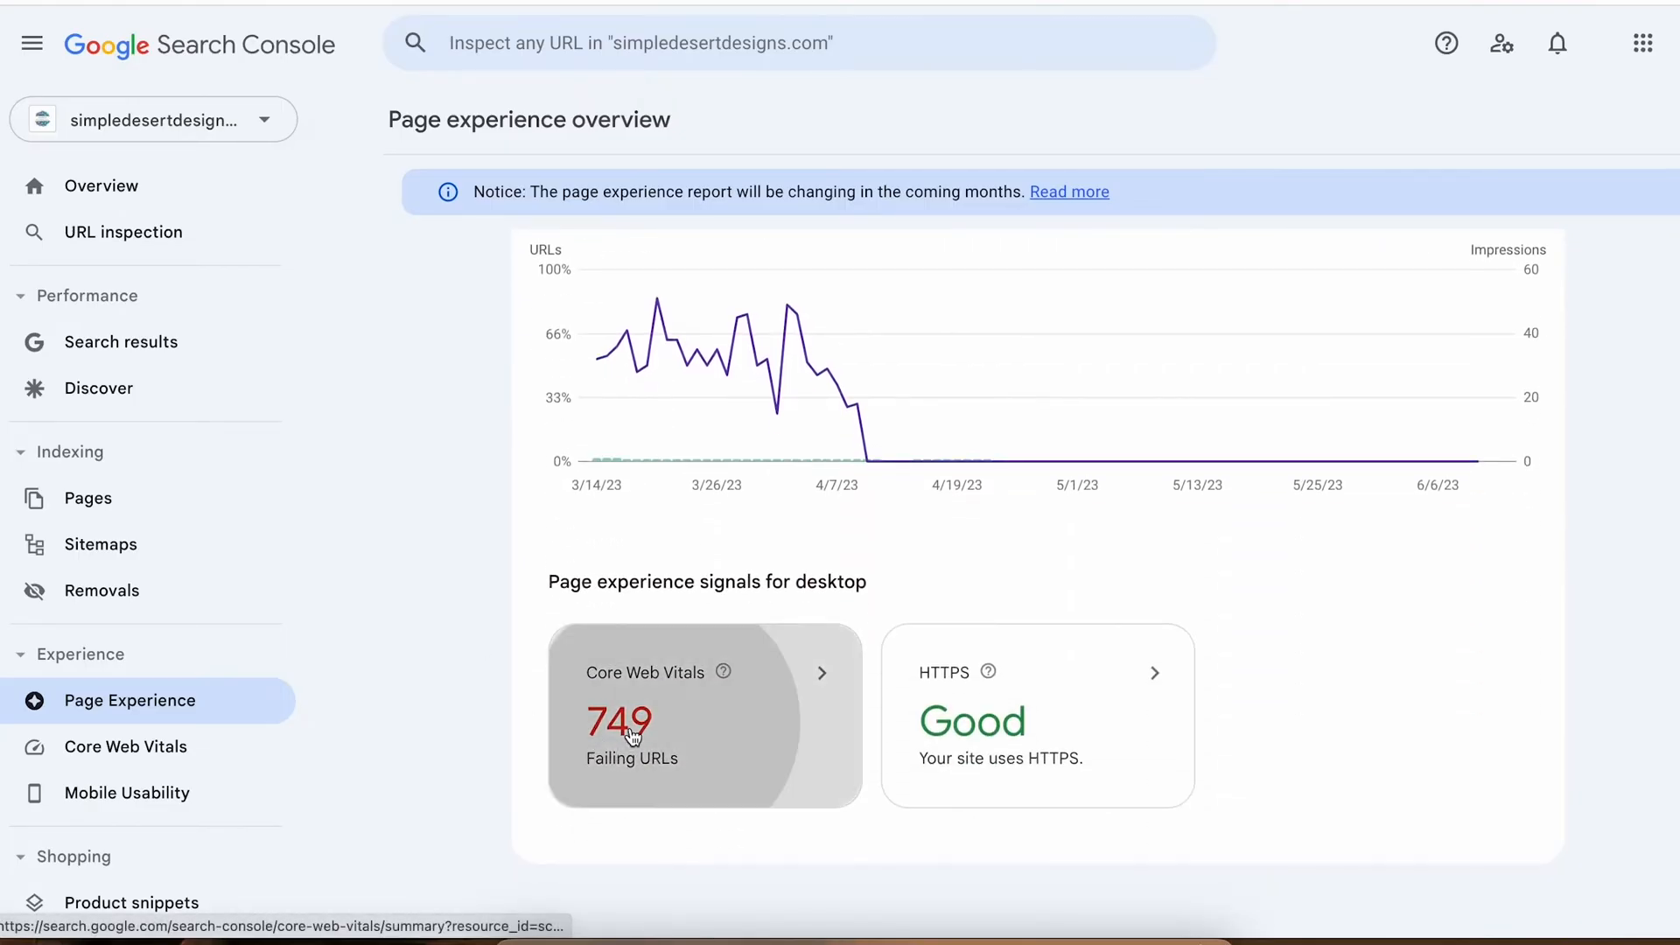
click(622, 718)
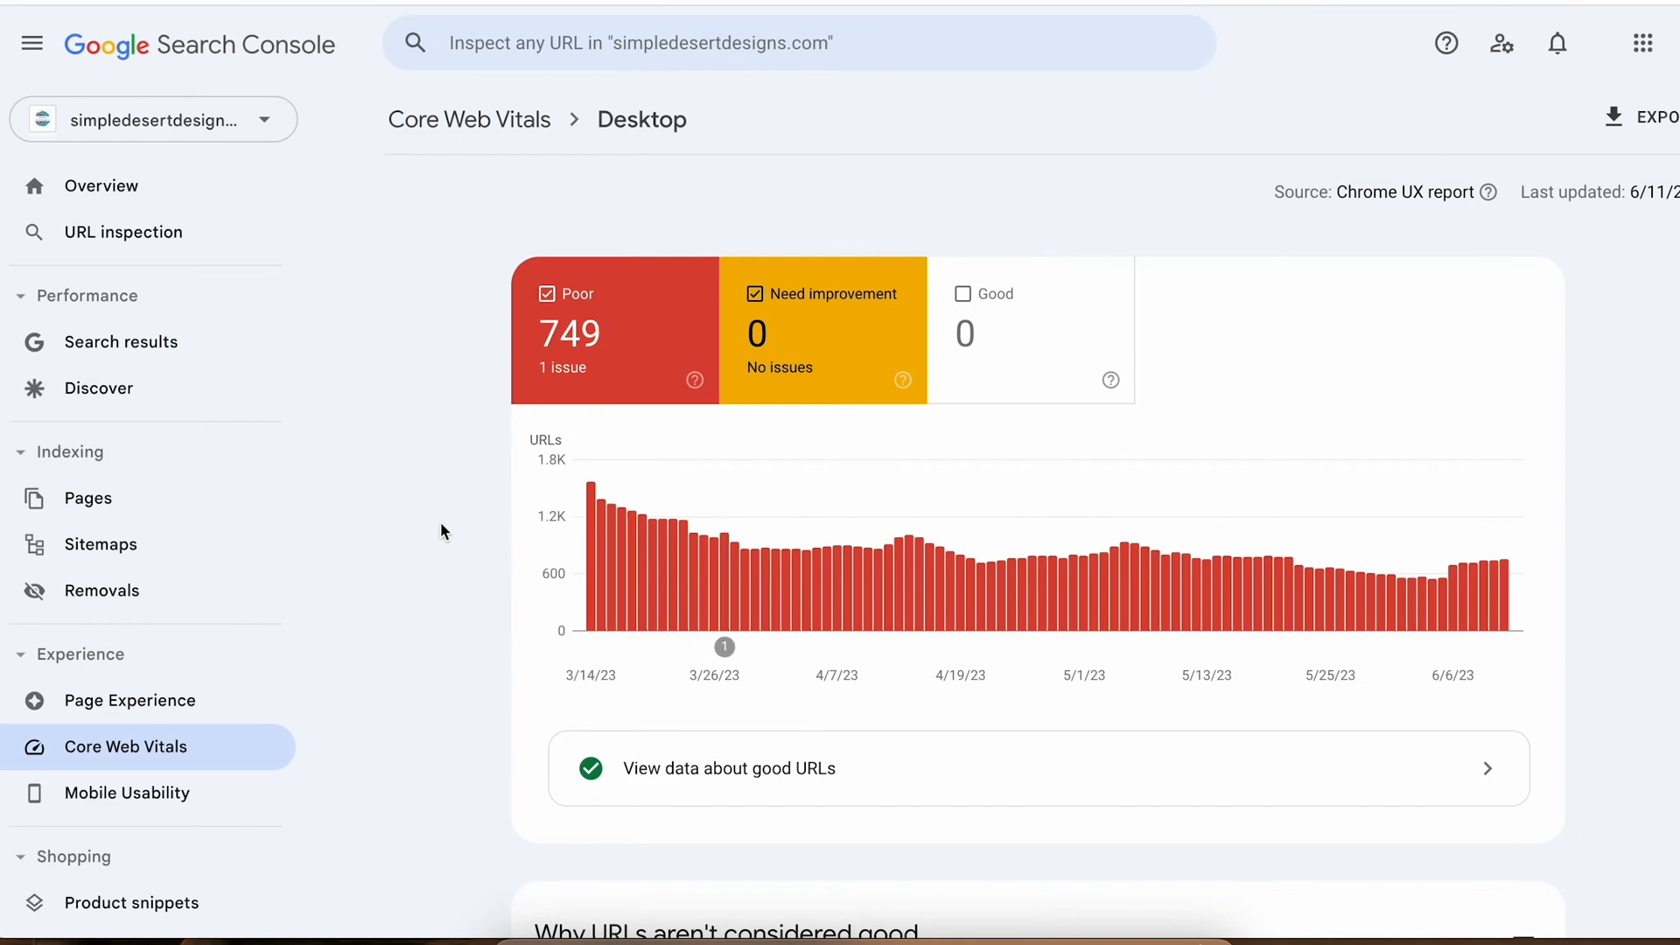
scroll(down, 3)
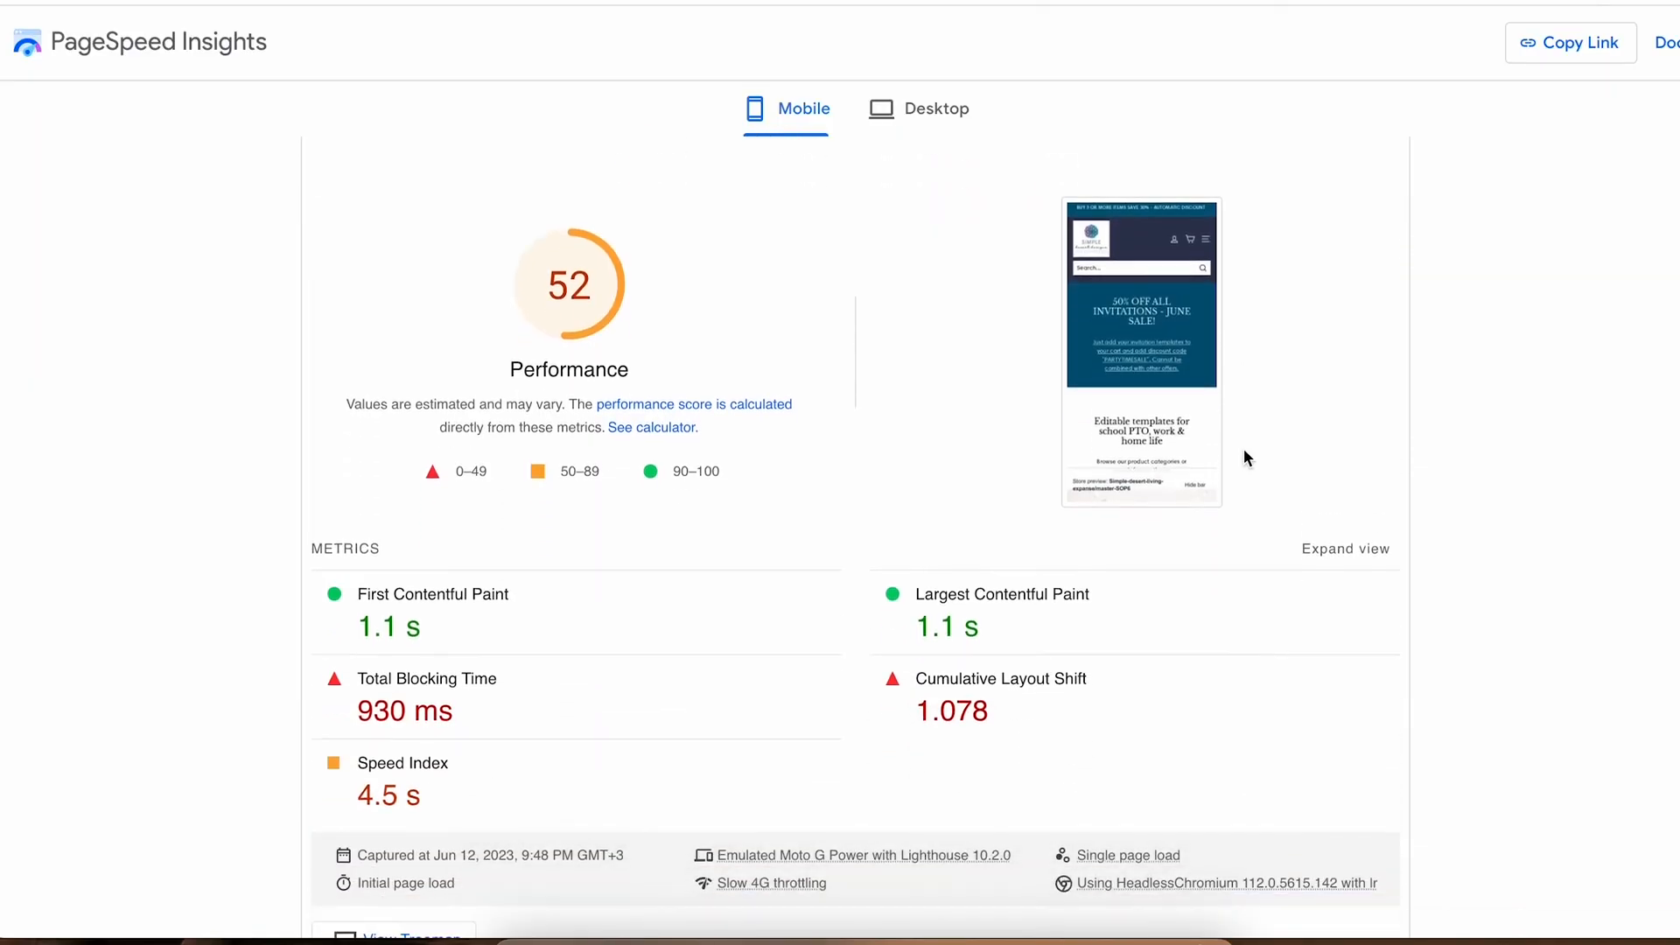
Scroll Beardbrand's mobile report down to the 'Avoid large layout shifts' diagnostic listing two elements
scroll(down, 3)
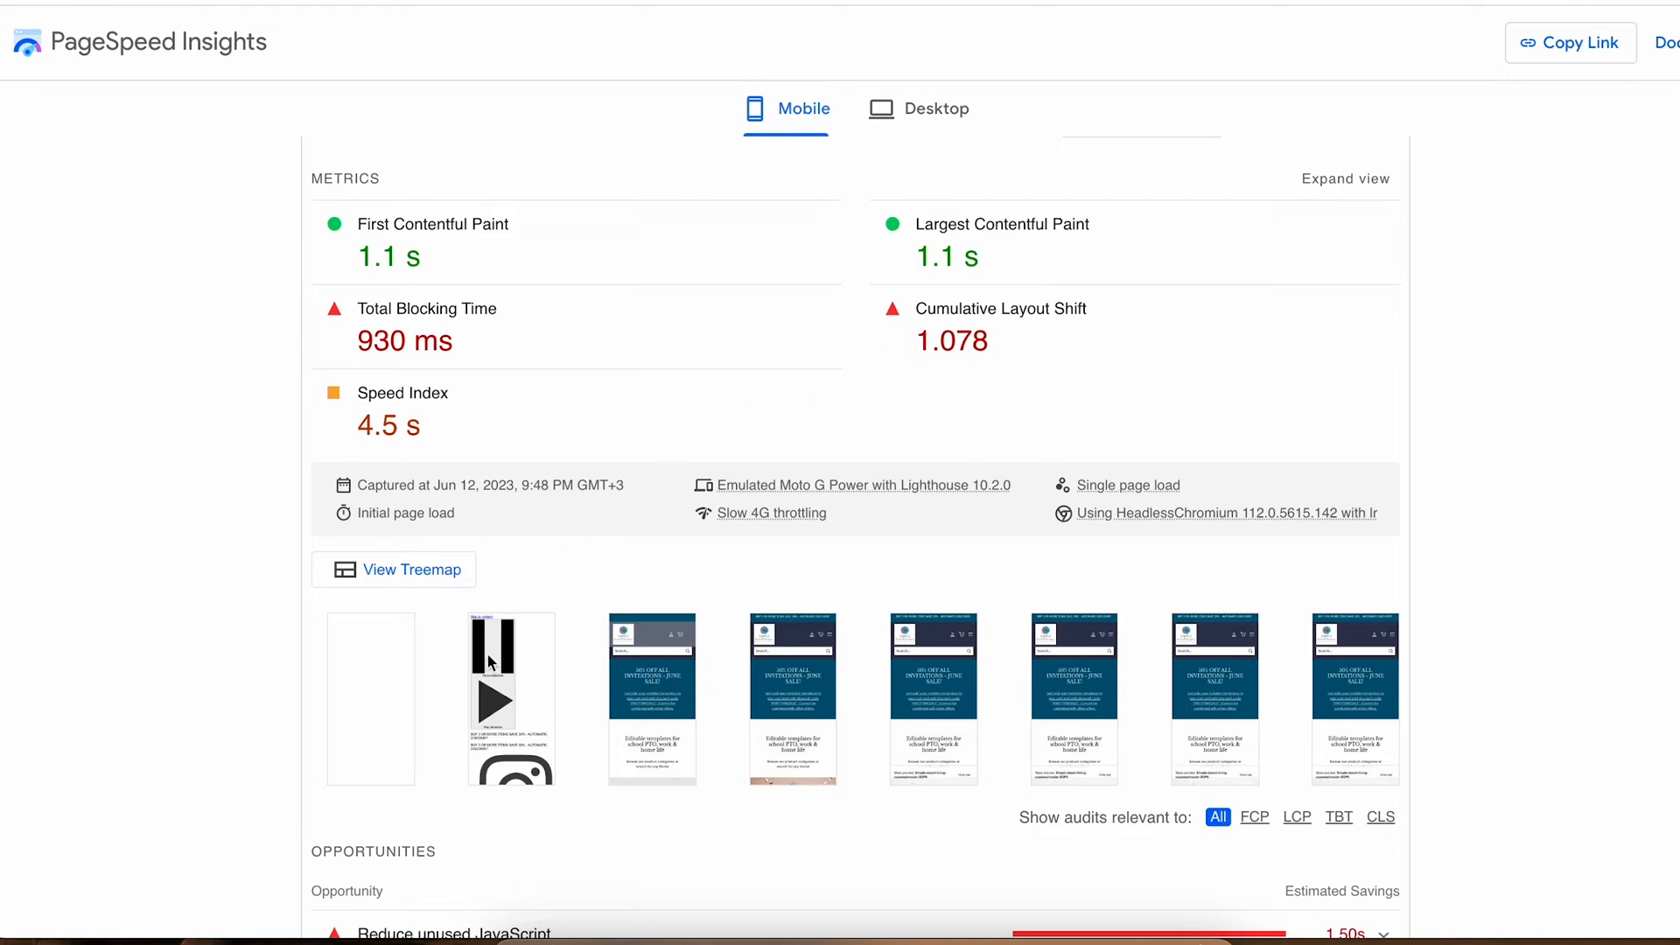
mouse_move(484, 683)
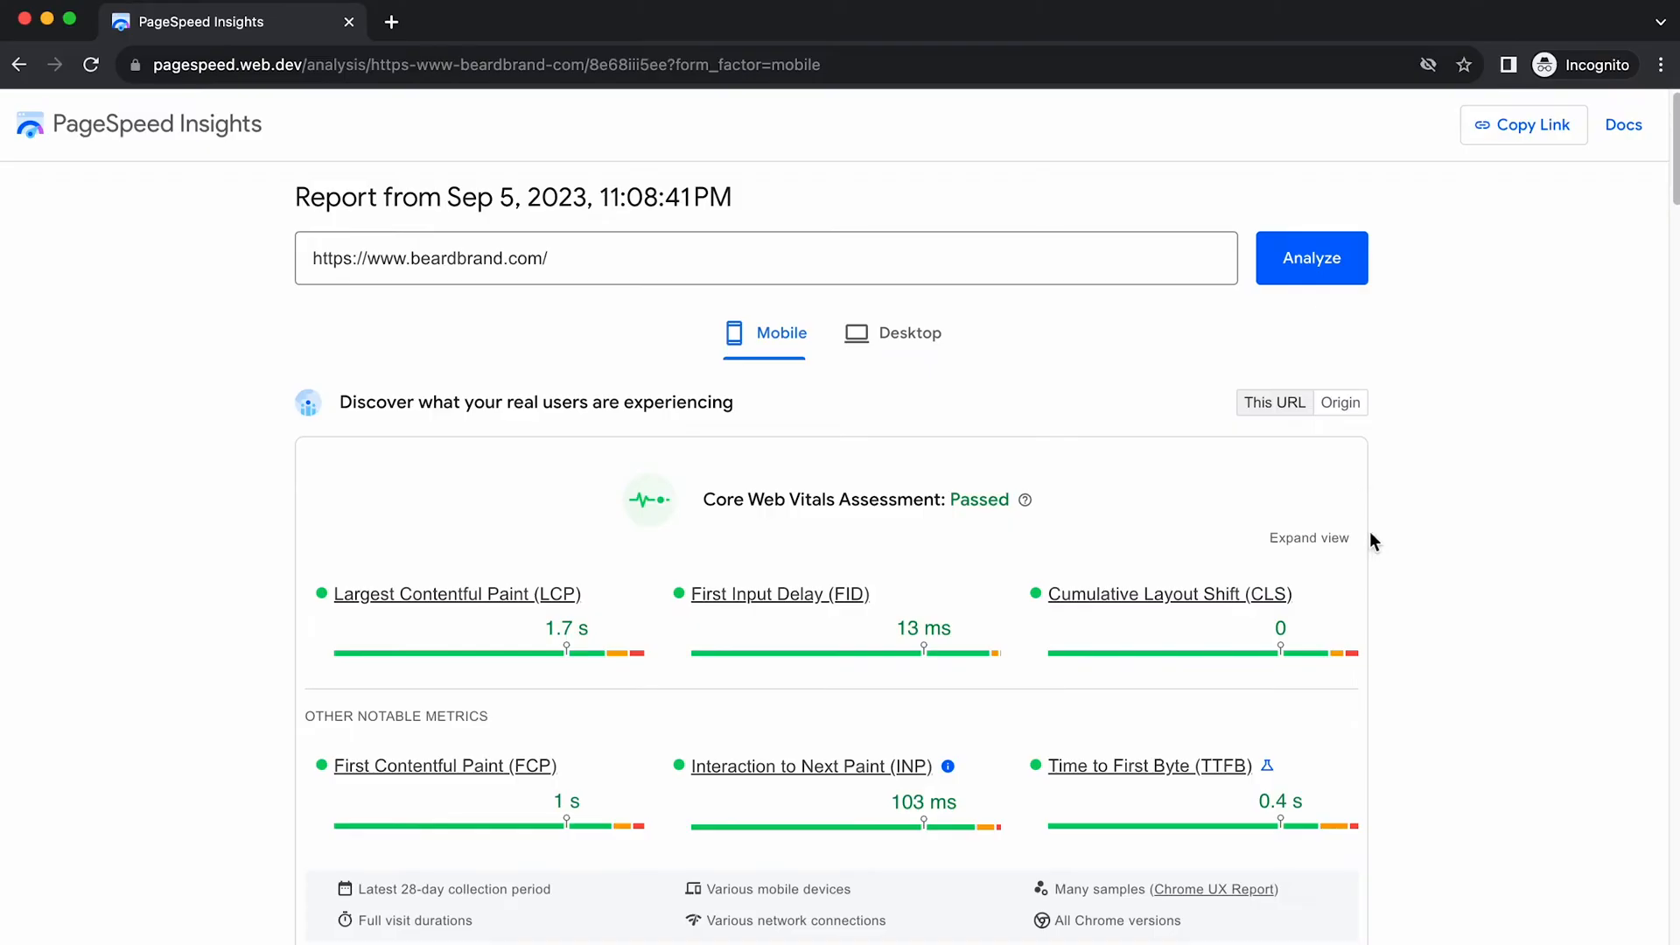
scroll(down, 3)
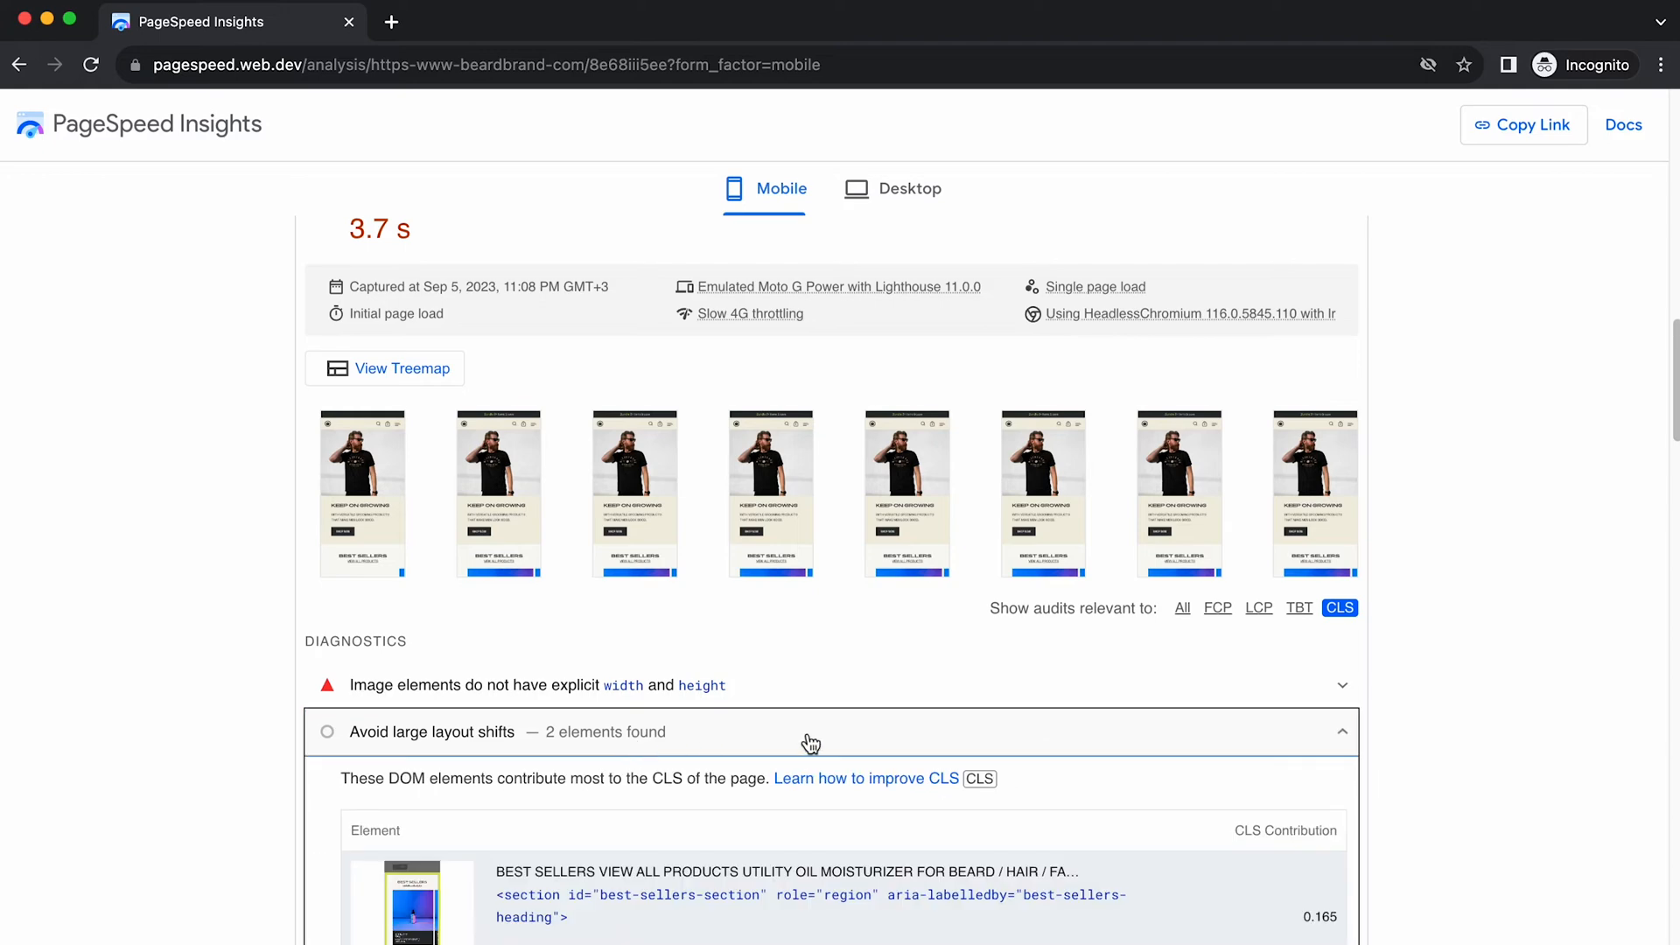
scroll(down, 3)
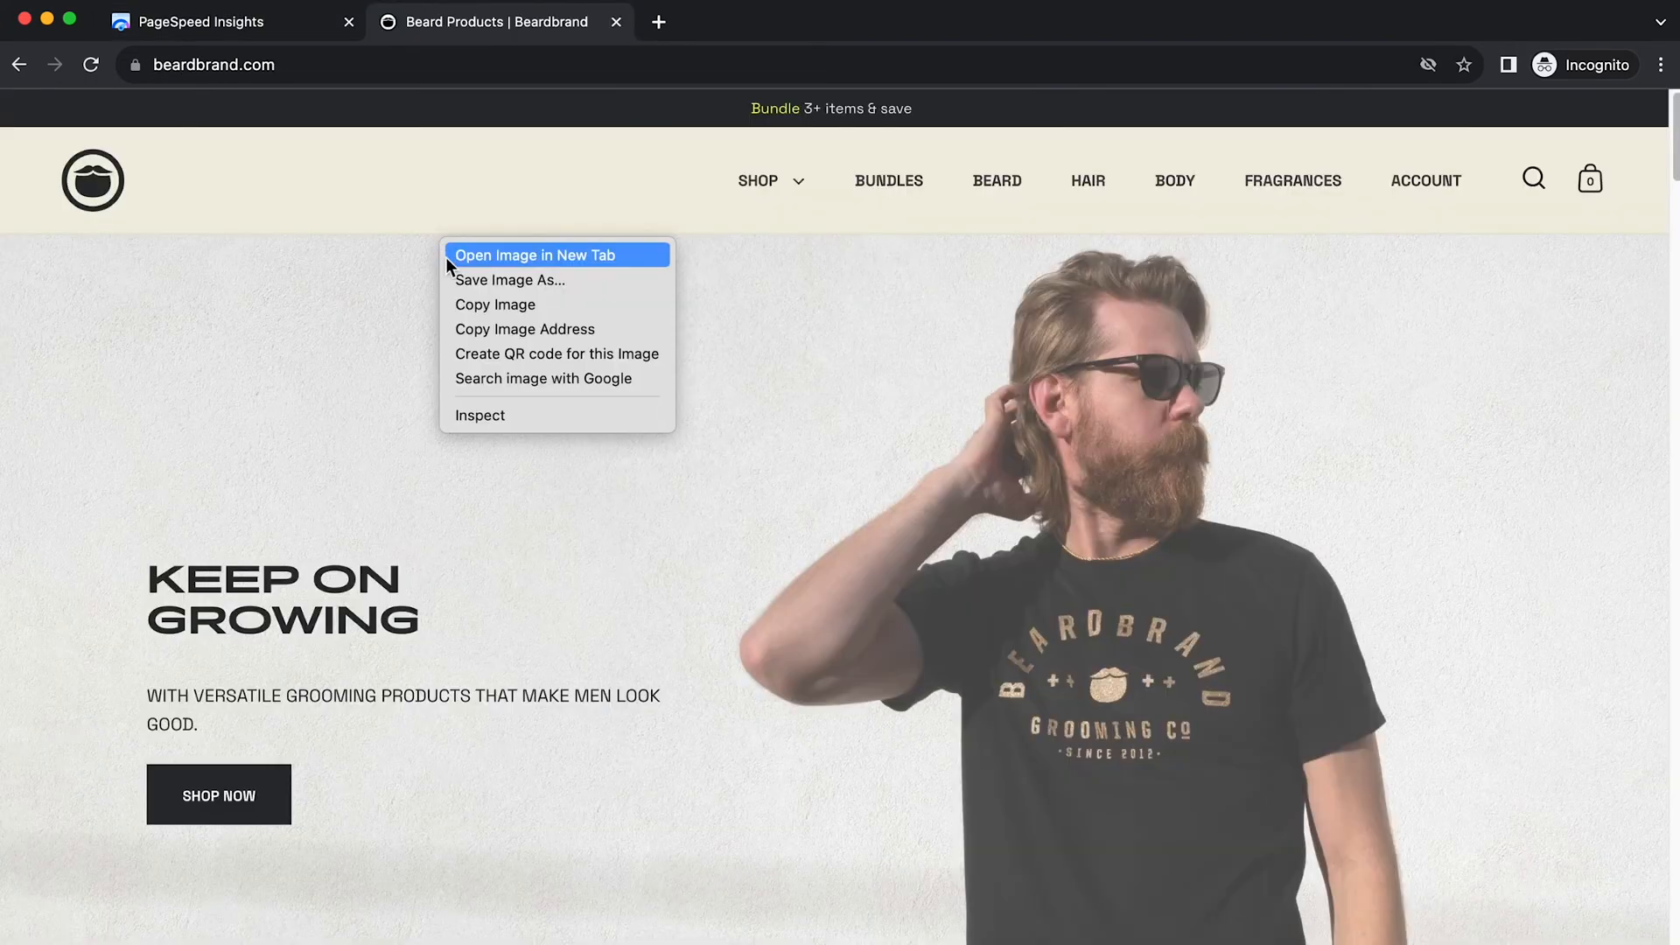
Inspect Beardbrand's hero image, select its mobile-content element, and scroll toward the best-sellers section
click(480, 416)
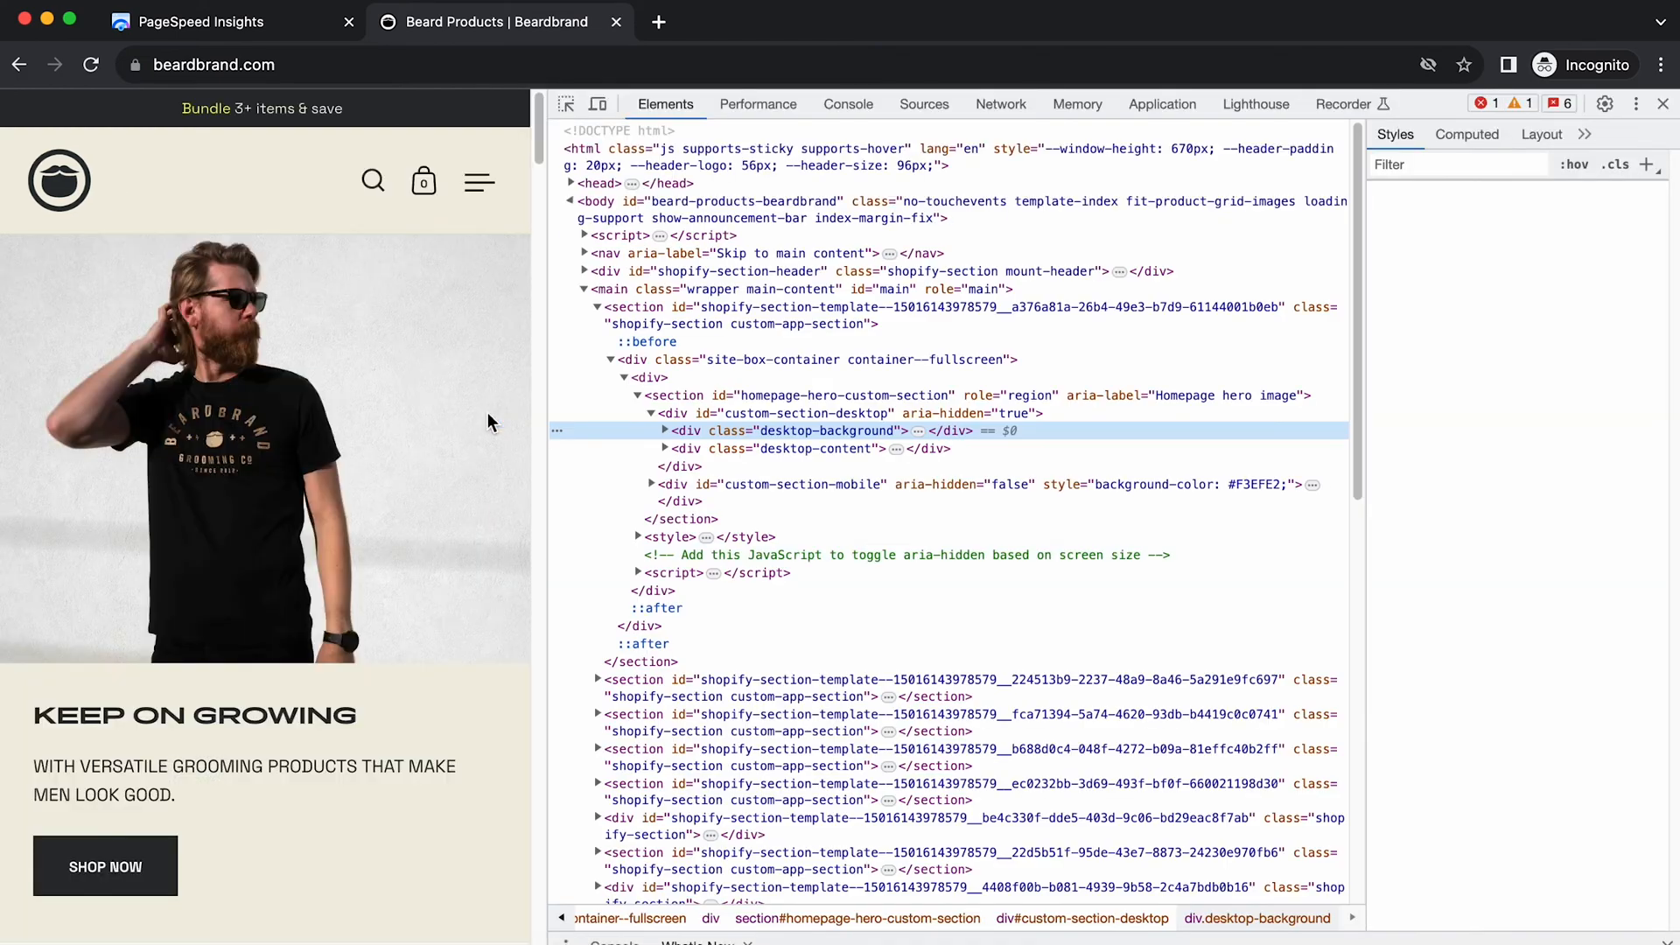
click(750, 756)
text(mobile-content)
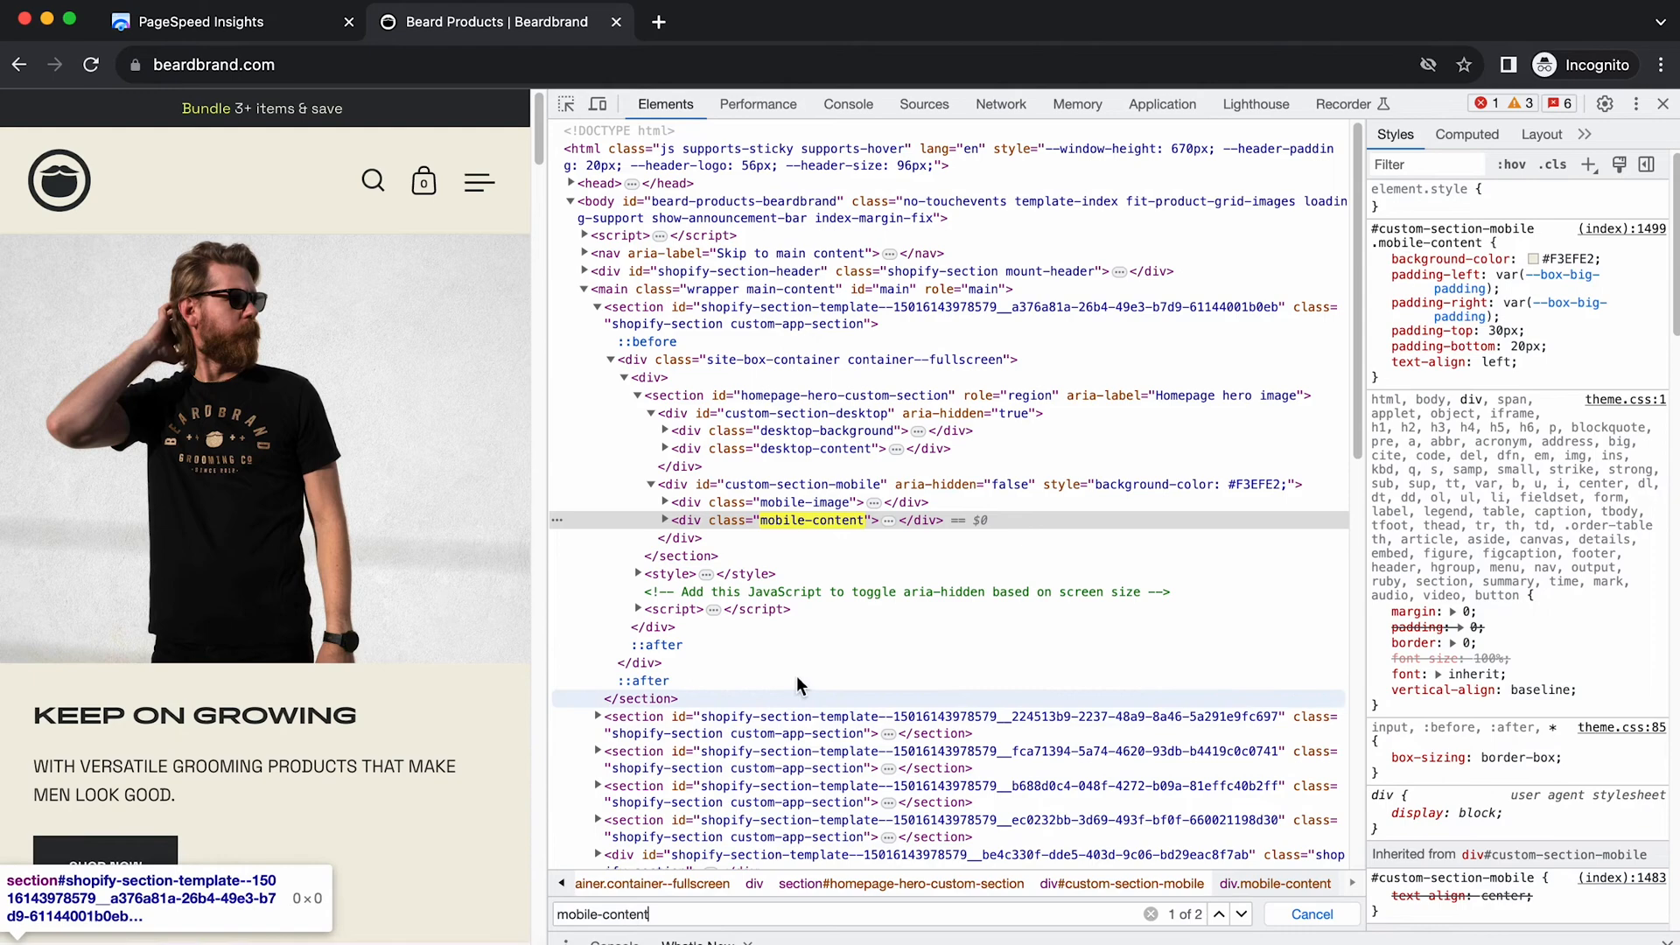
mouse_move(812, 519)
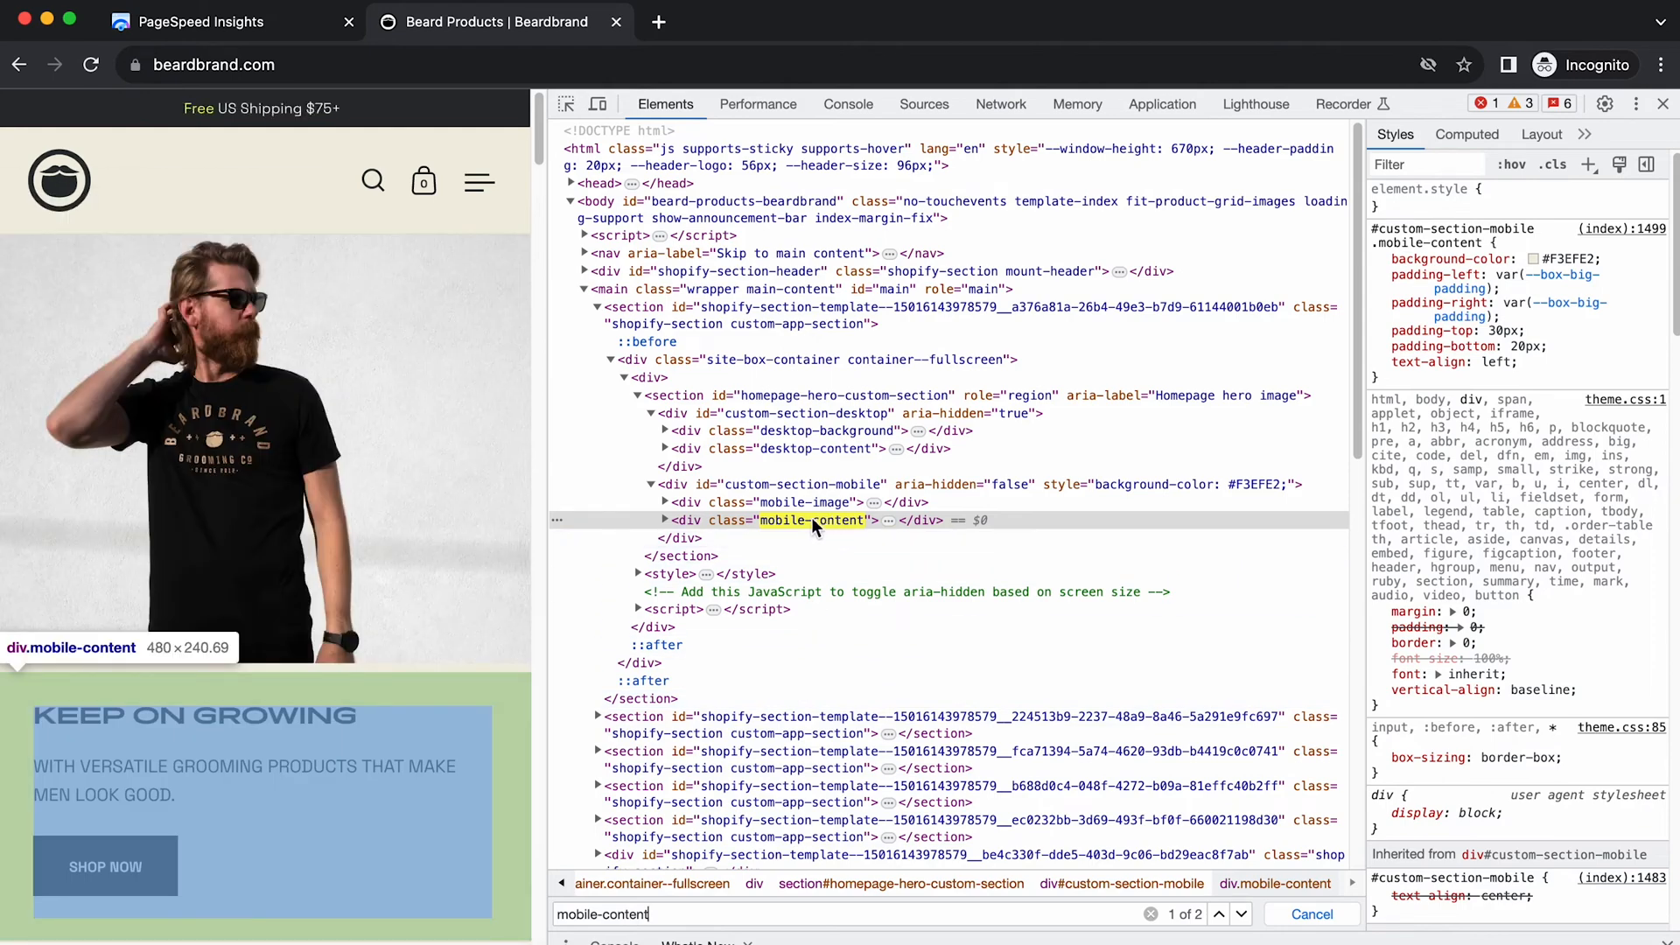
click(204, 21)
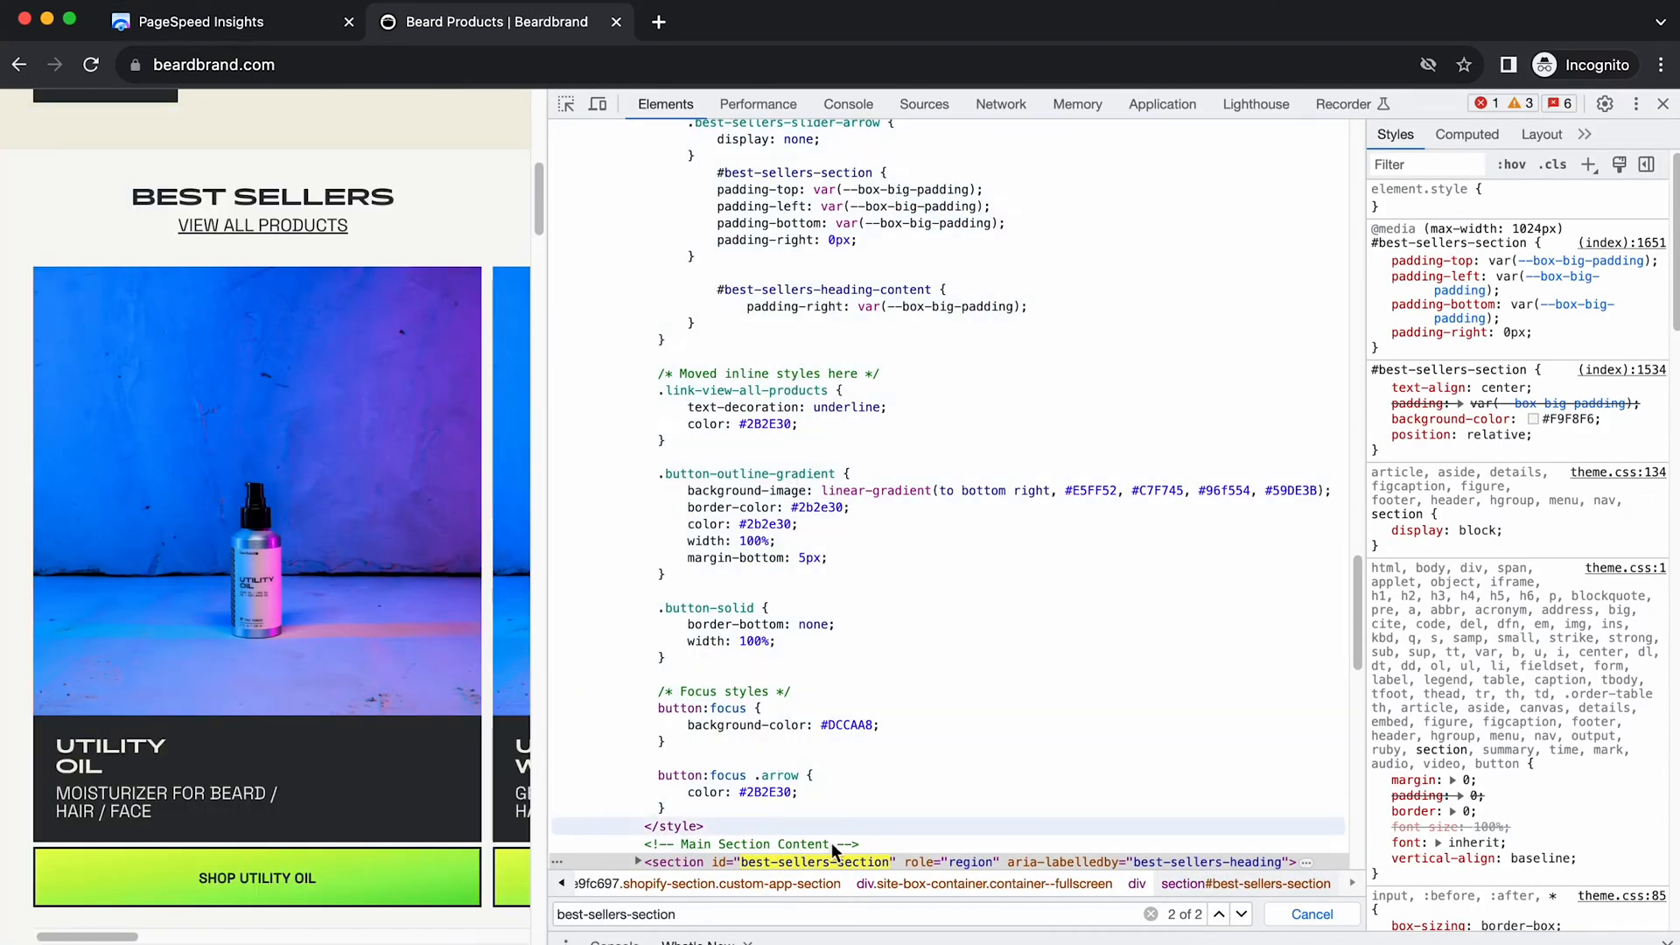
scroll(down, 3)
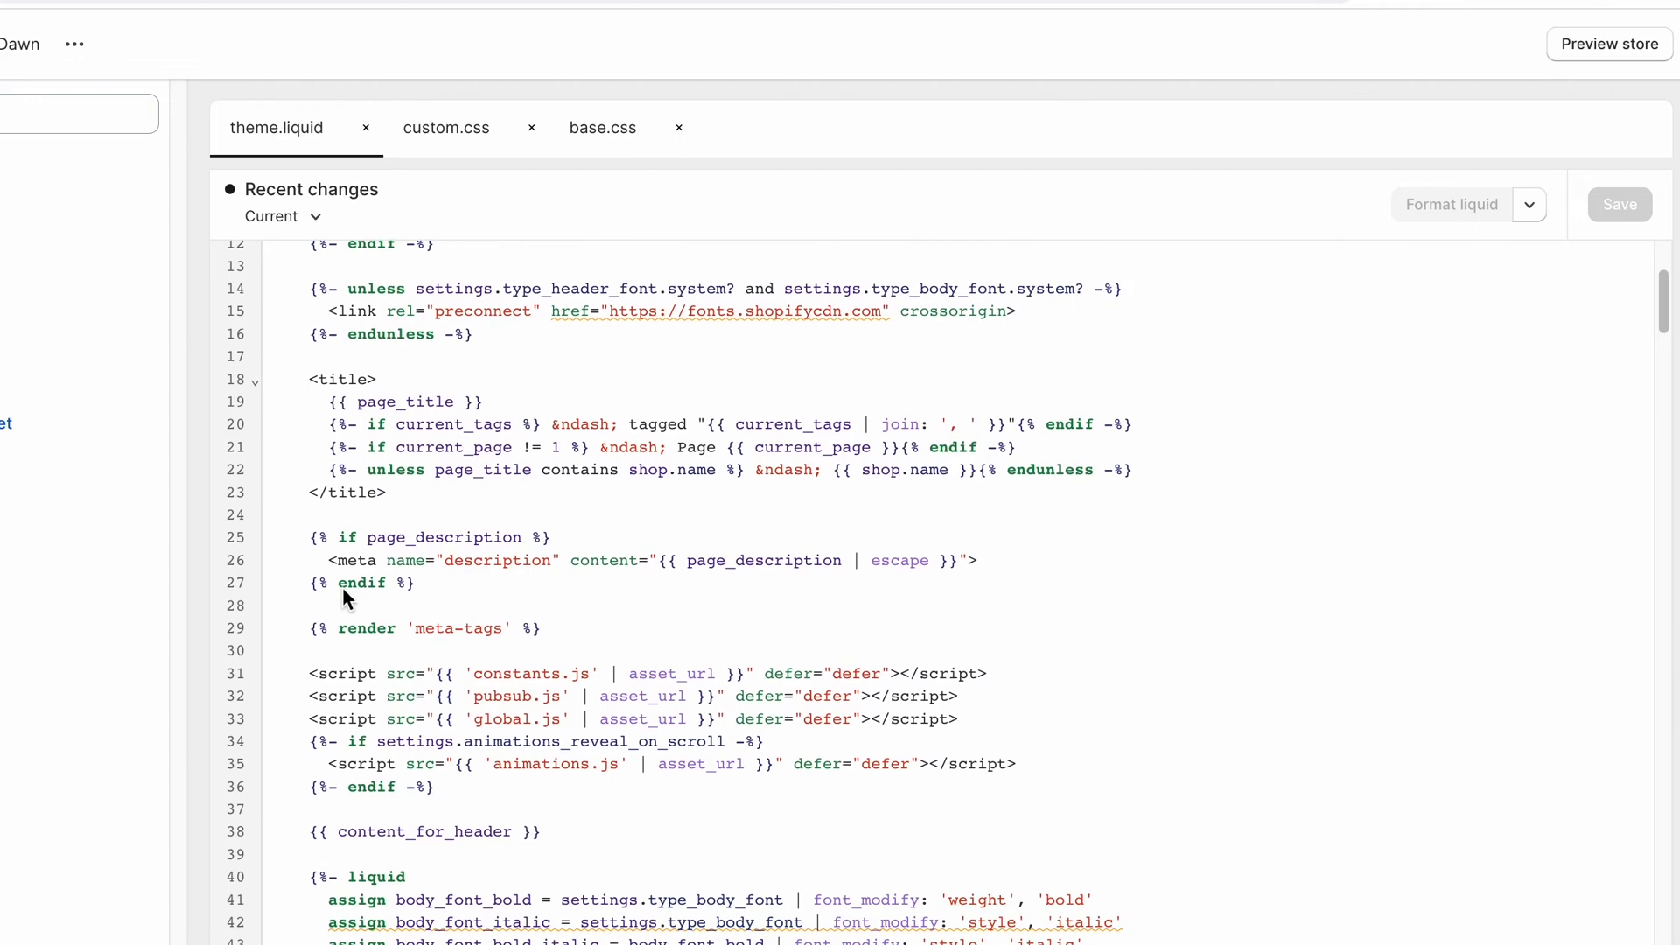
scroll(down, 3)
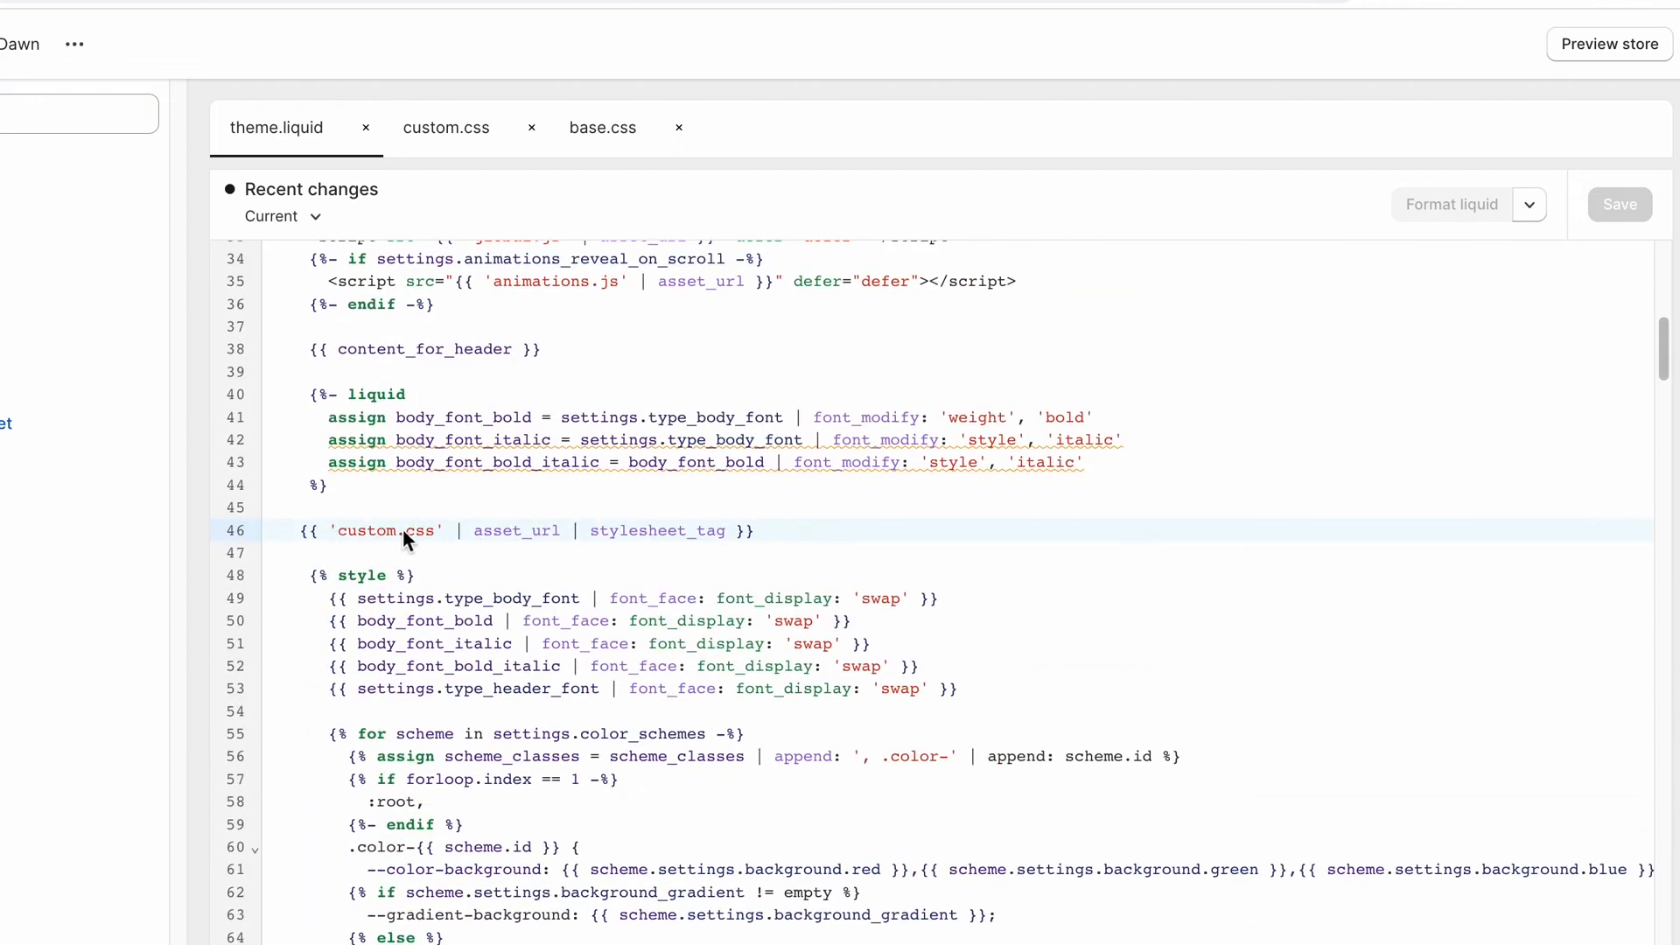
click(445, 128)
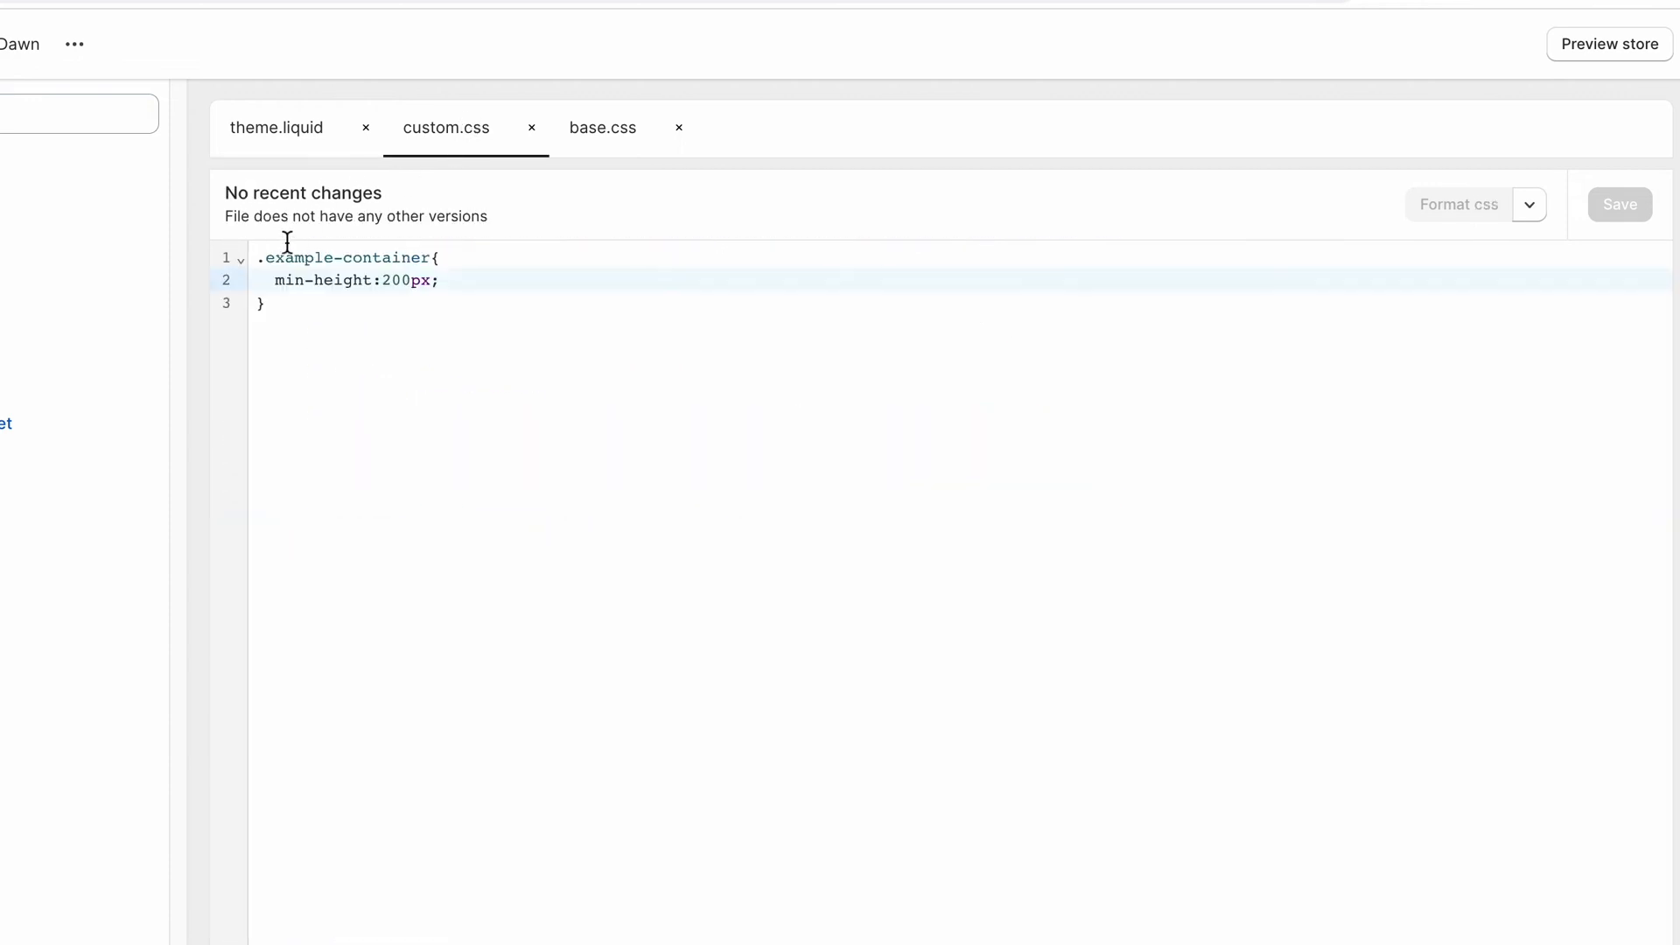
mouse_move(391, 266)
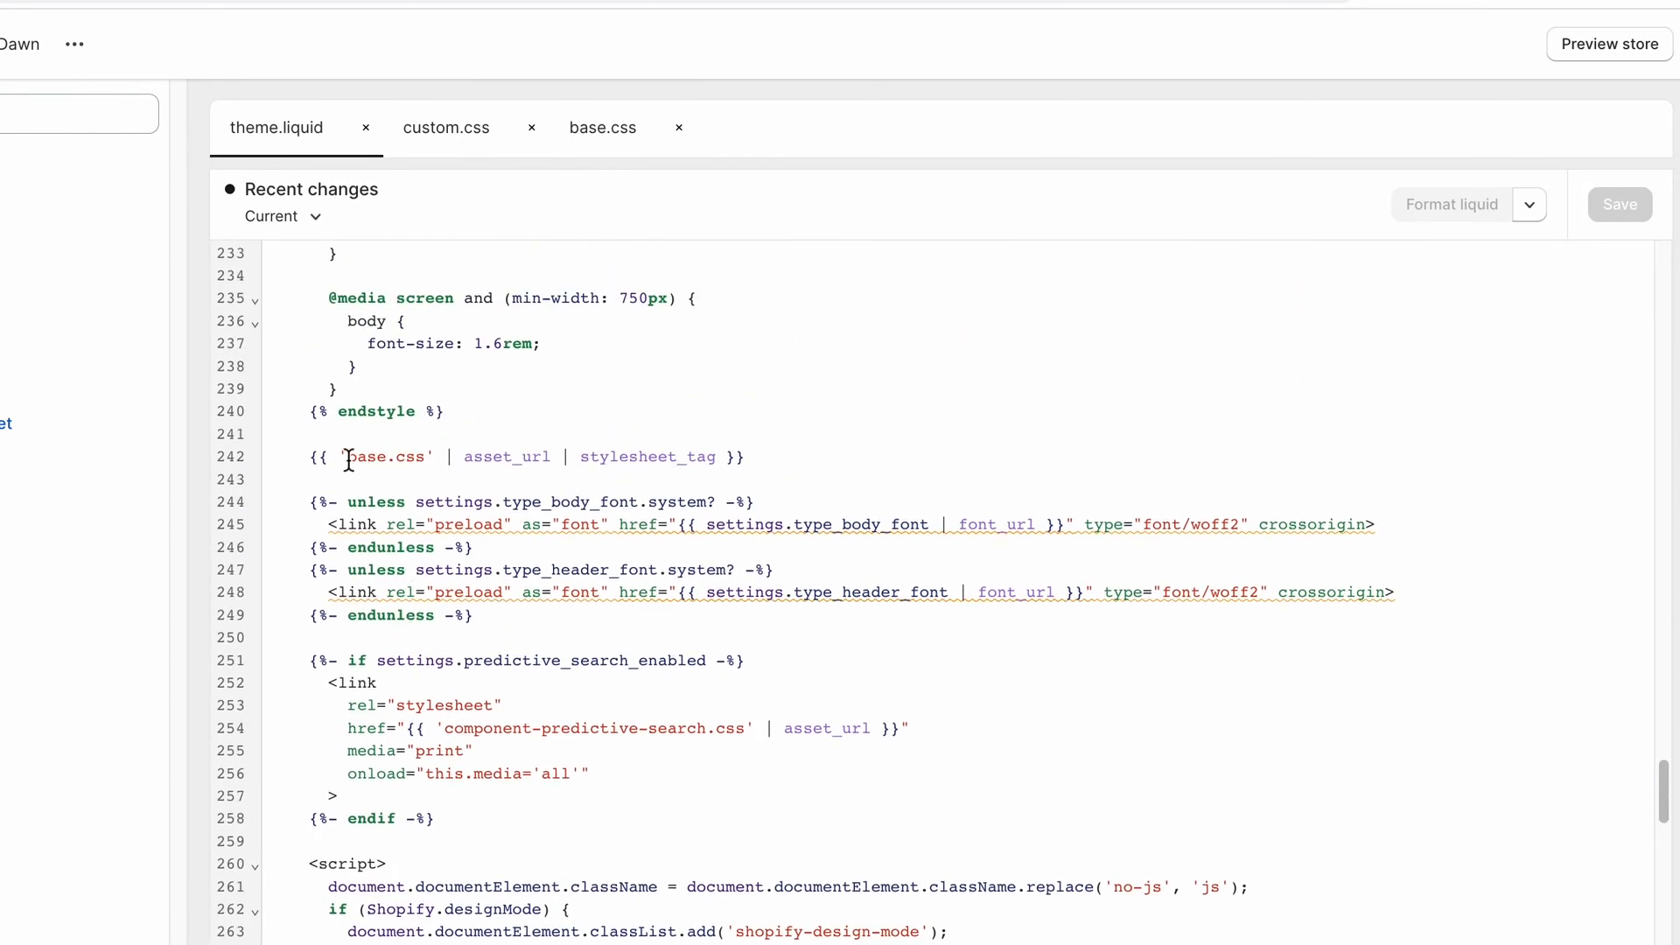
click(602, 128)
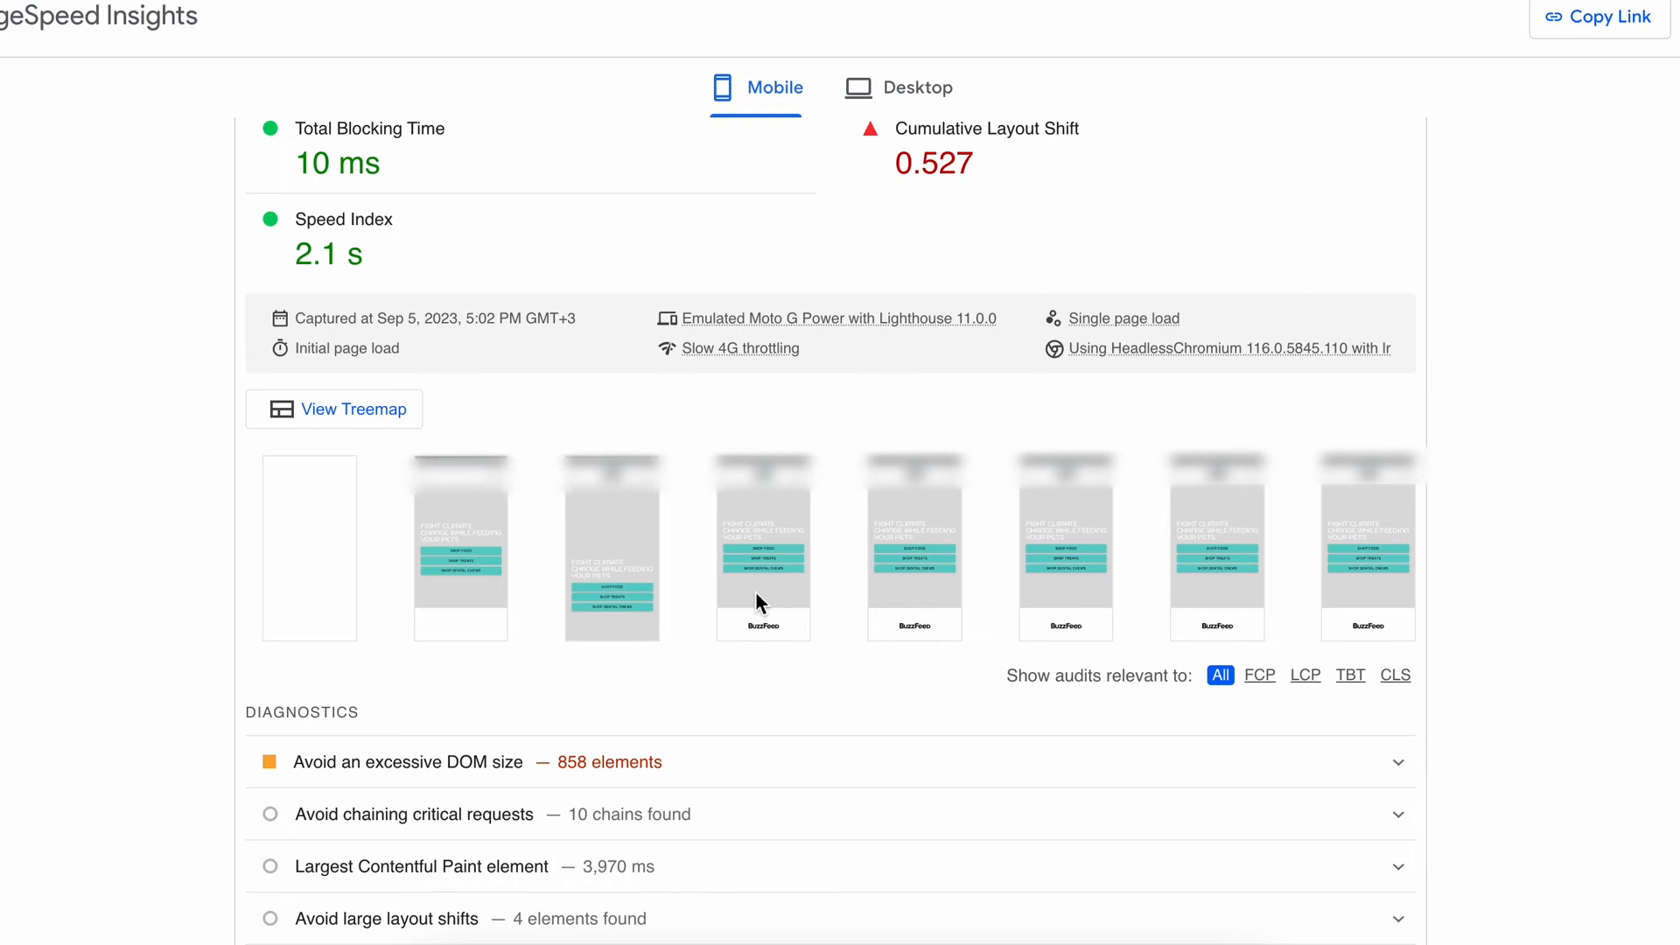
mouse_move(1080, 598)
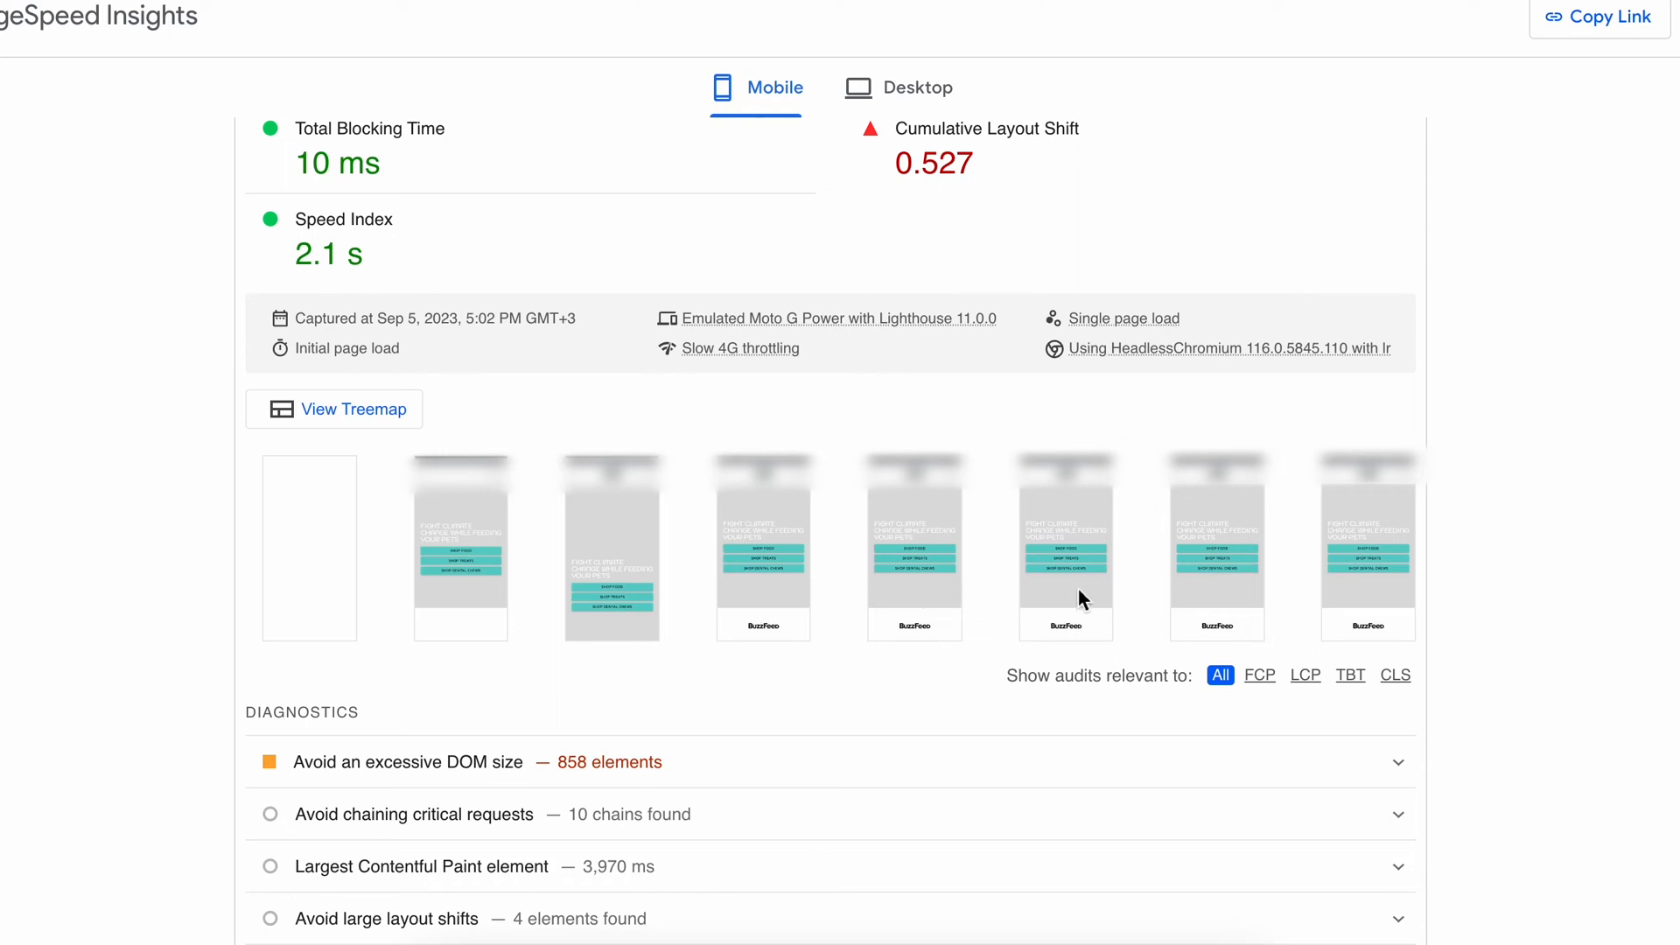
mouse_move(1371, 598)
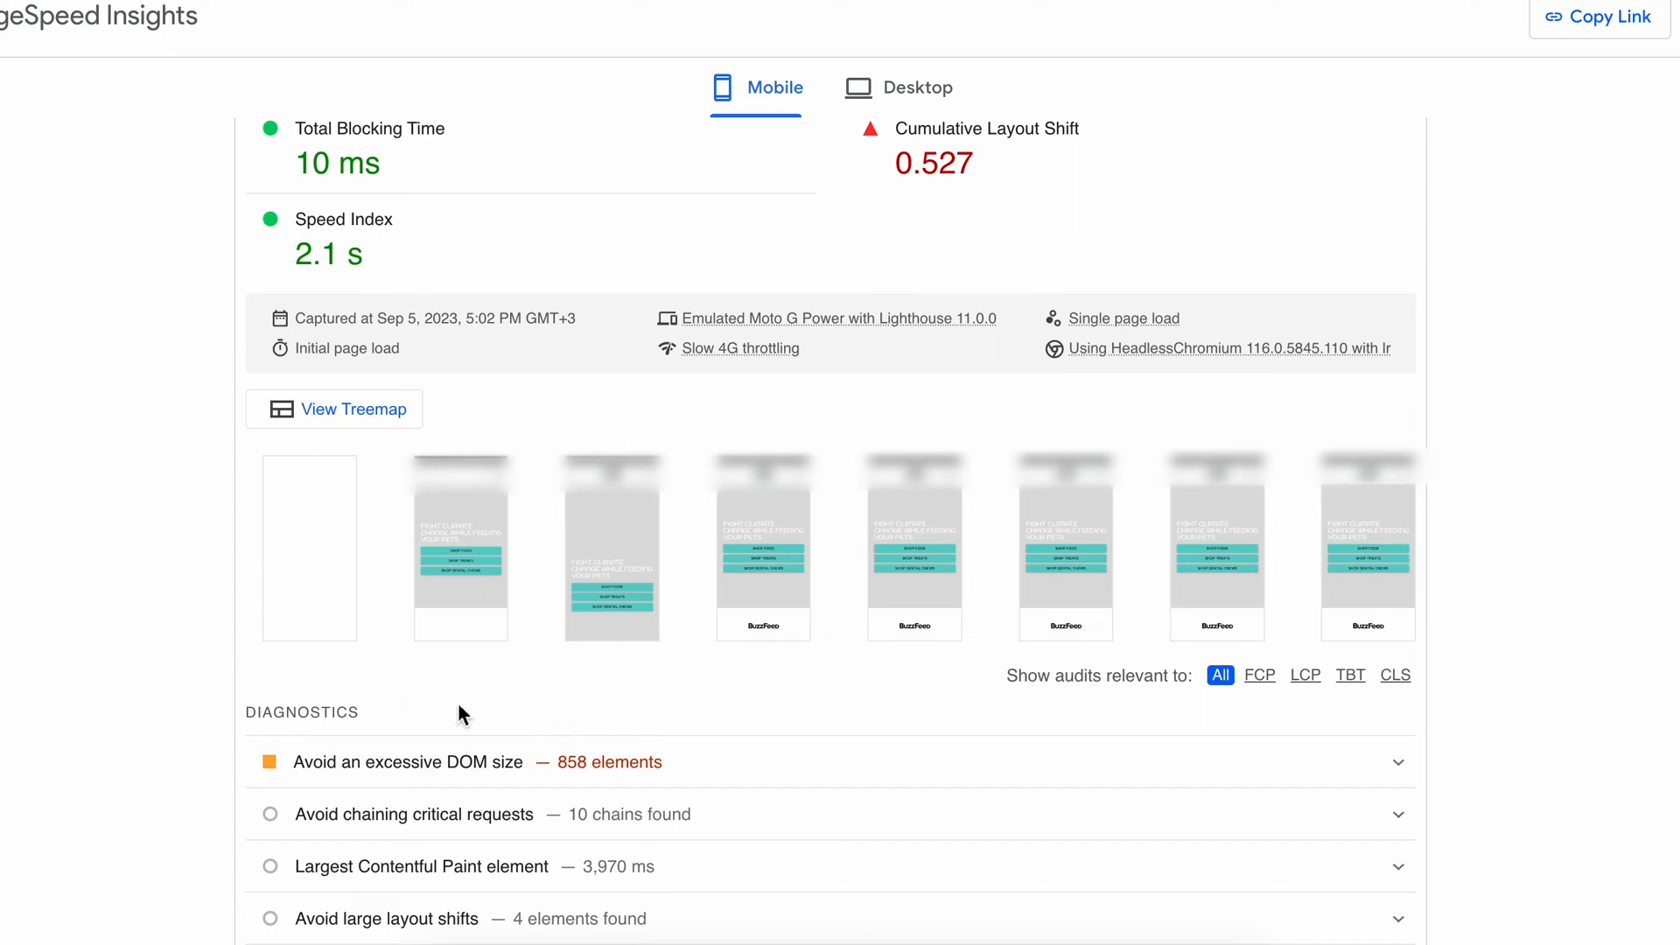
mouse_move(204, 625)
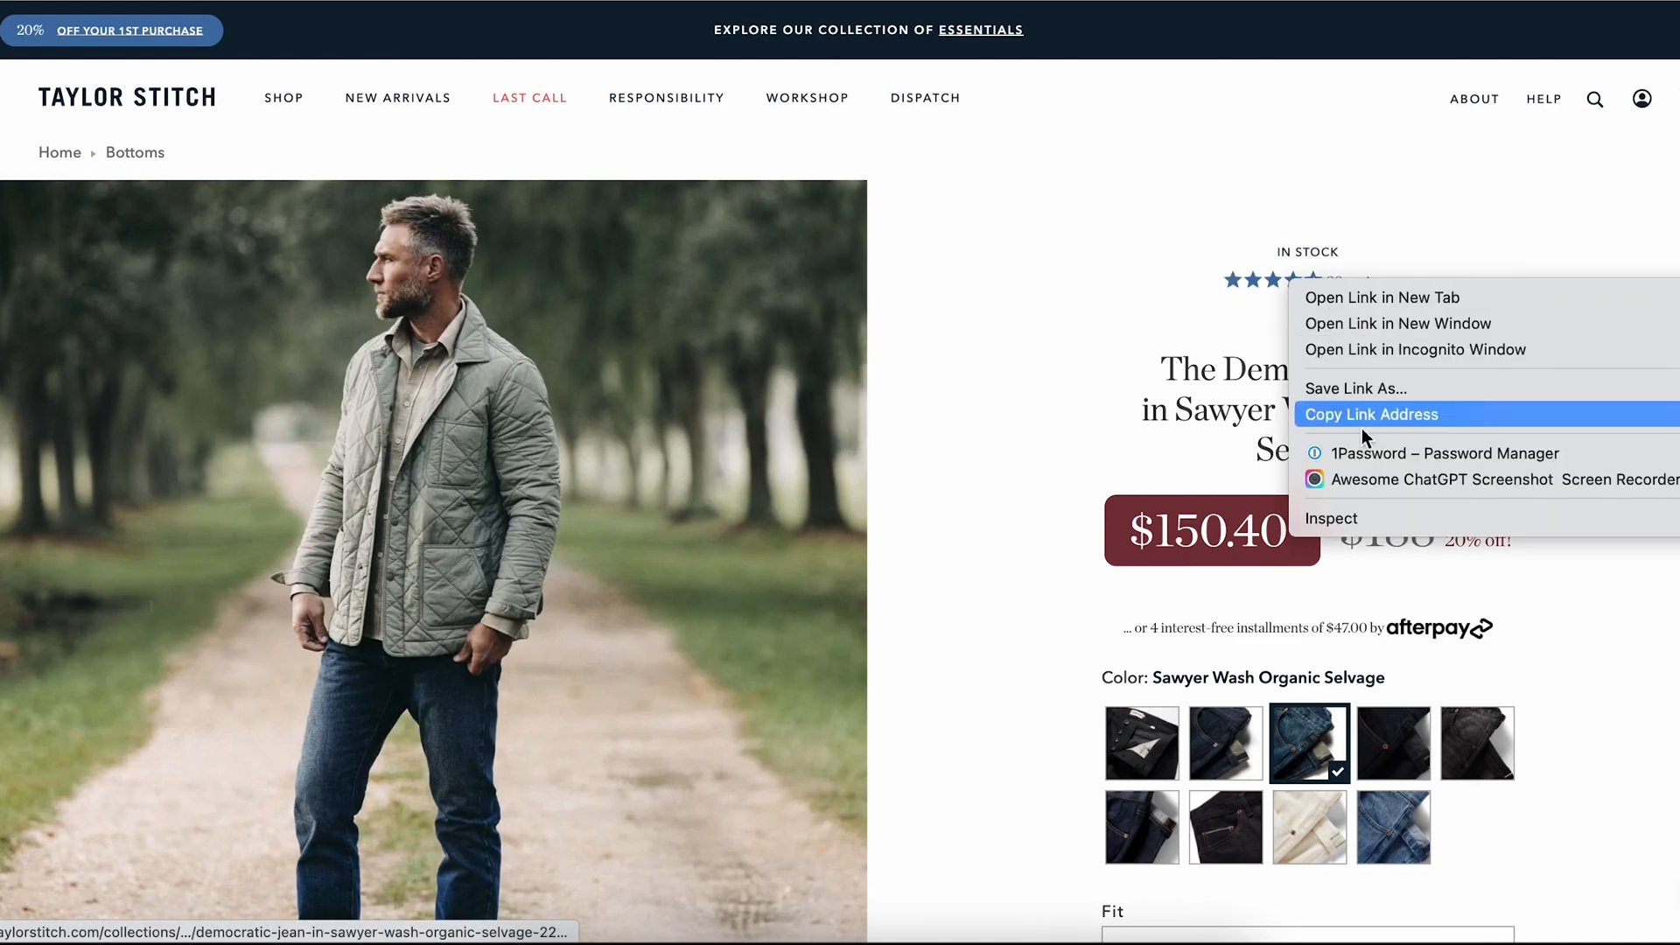
Inspect the reviews link, run a Lighthouse audit scoring 22, and open its original trace
click(1331, 519)
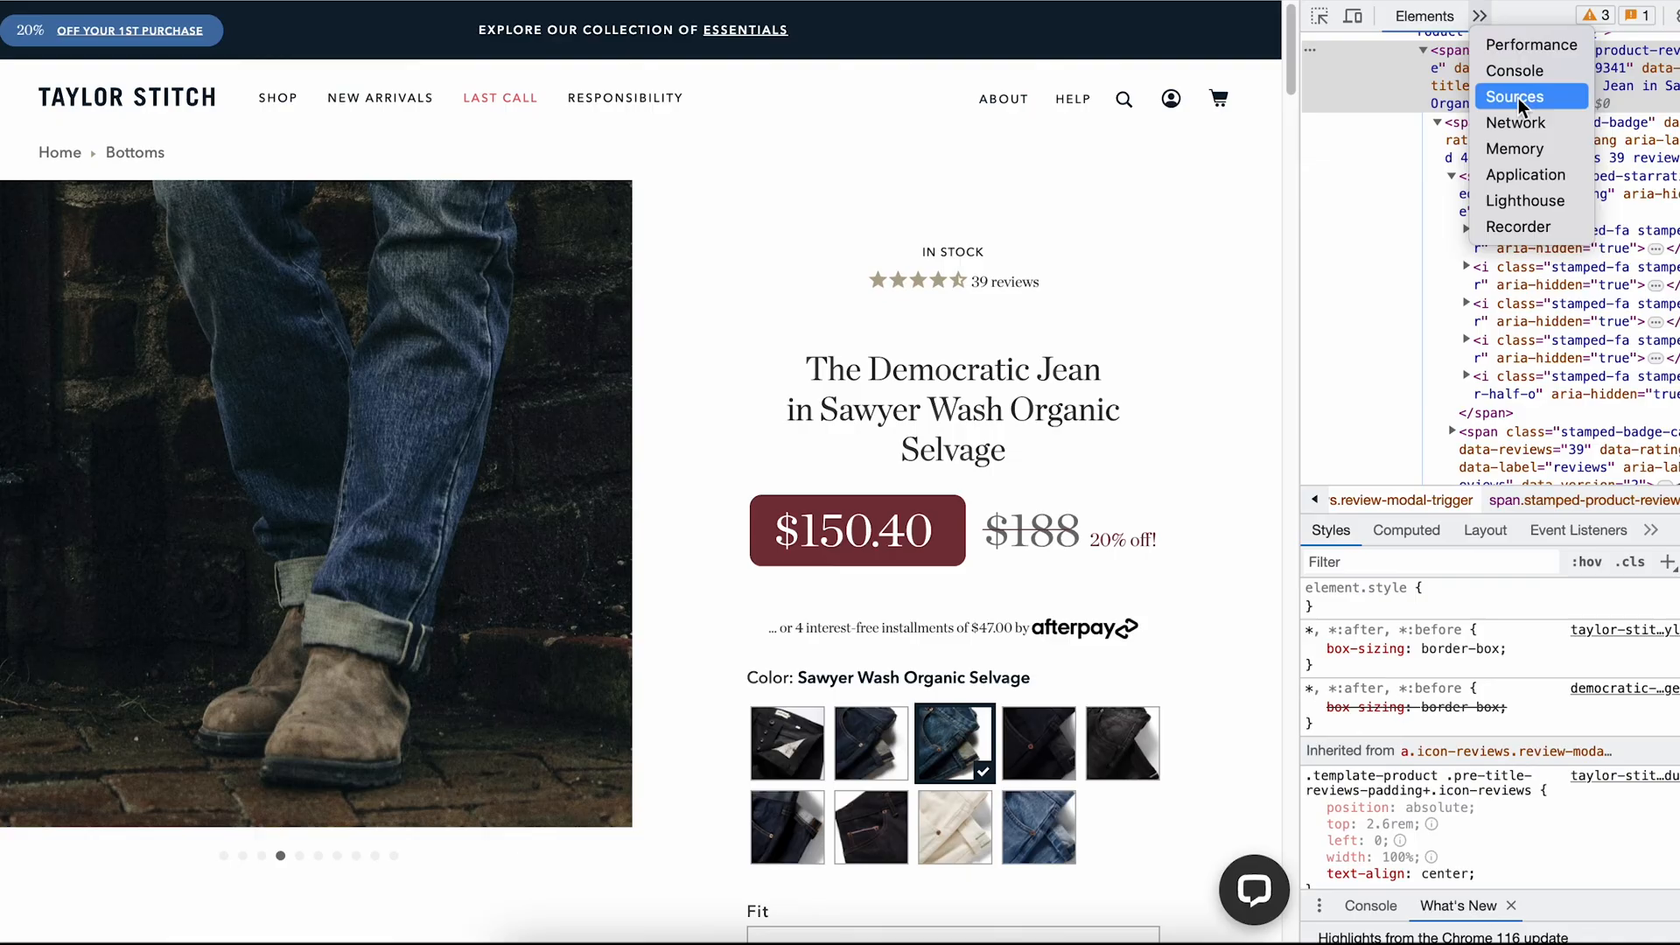
click(1534, 200)
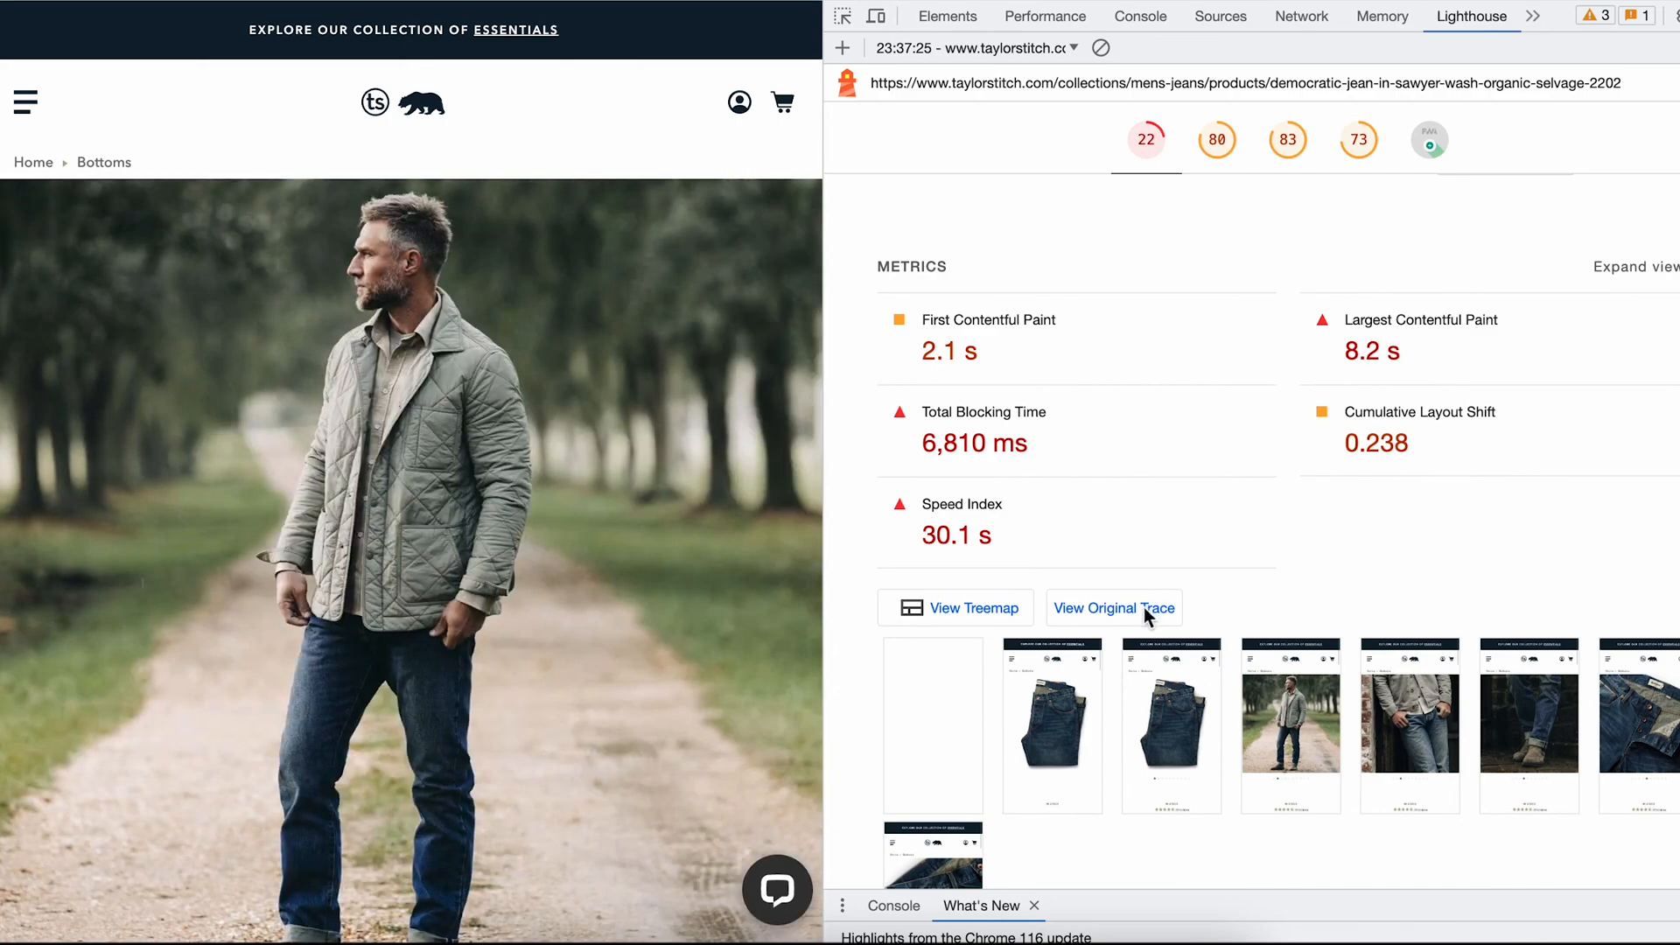
click(1112, 607)
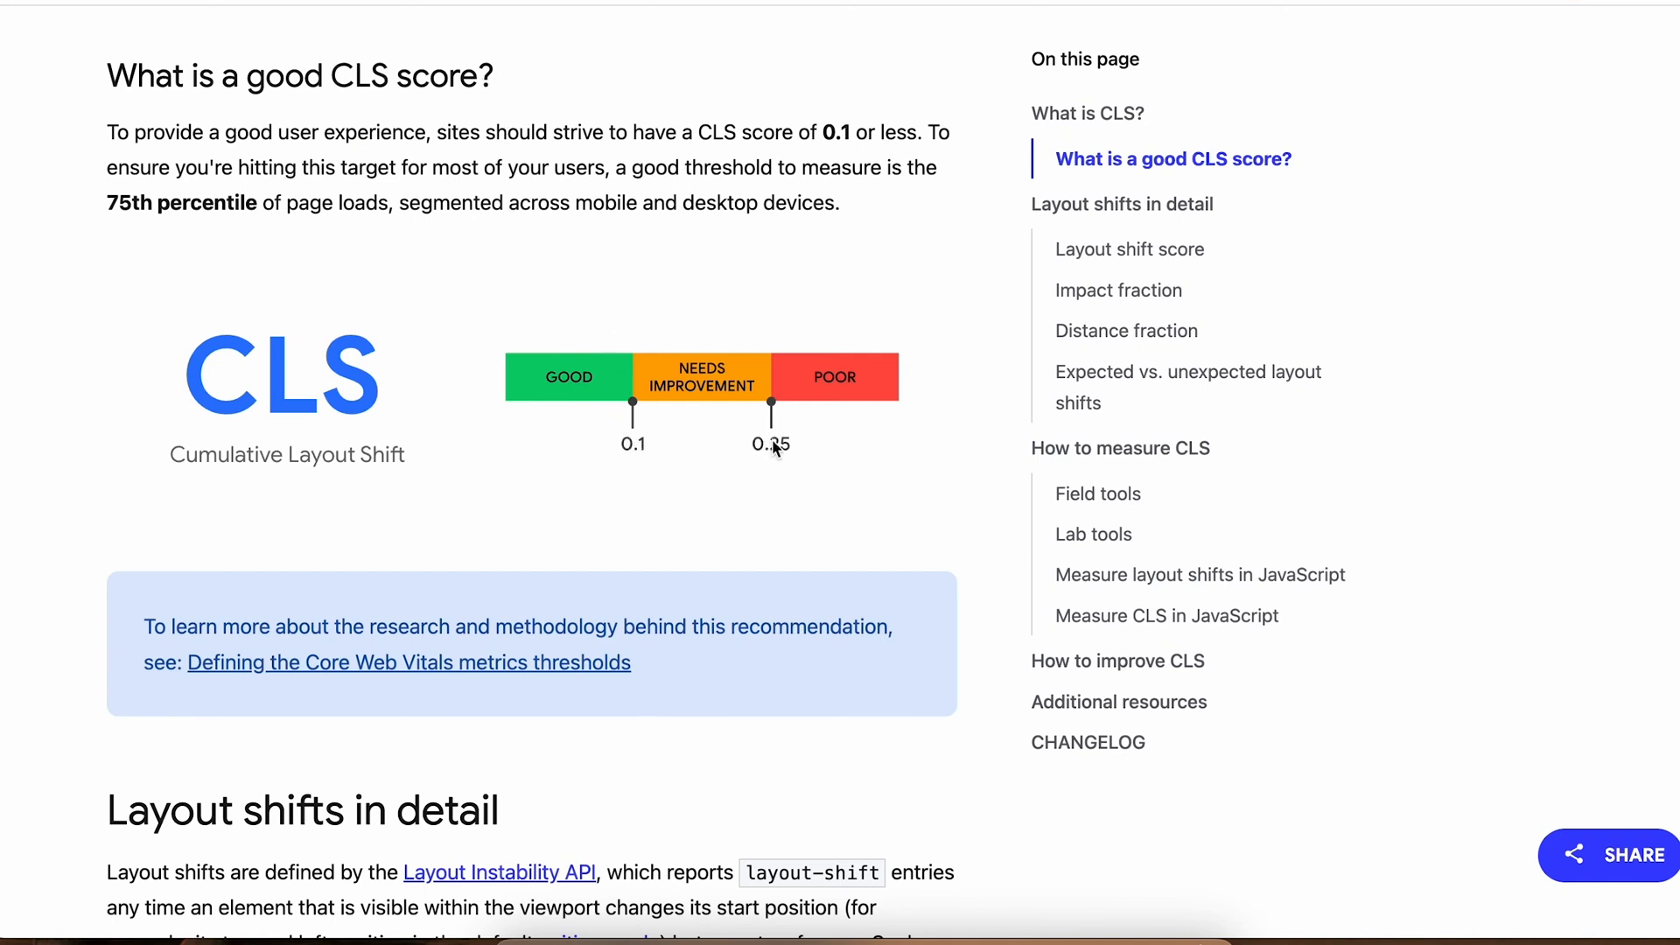
scroll(down, 3)
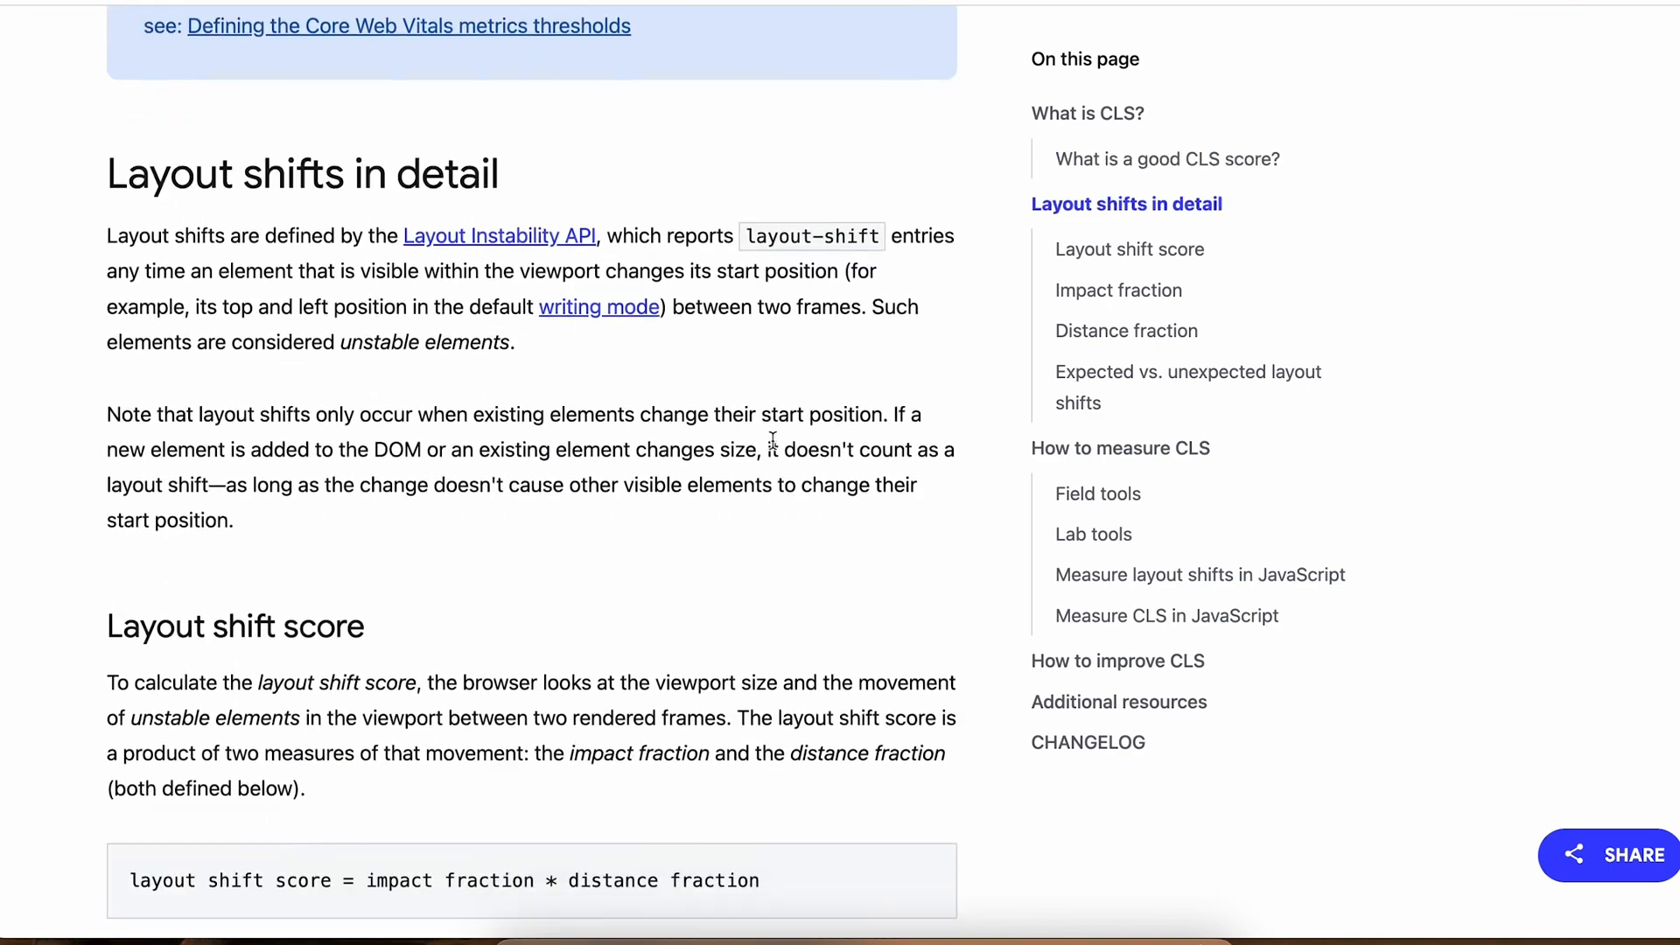
scroll(down, 3)
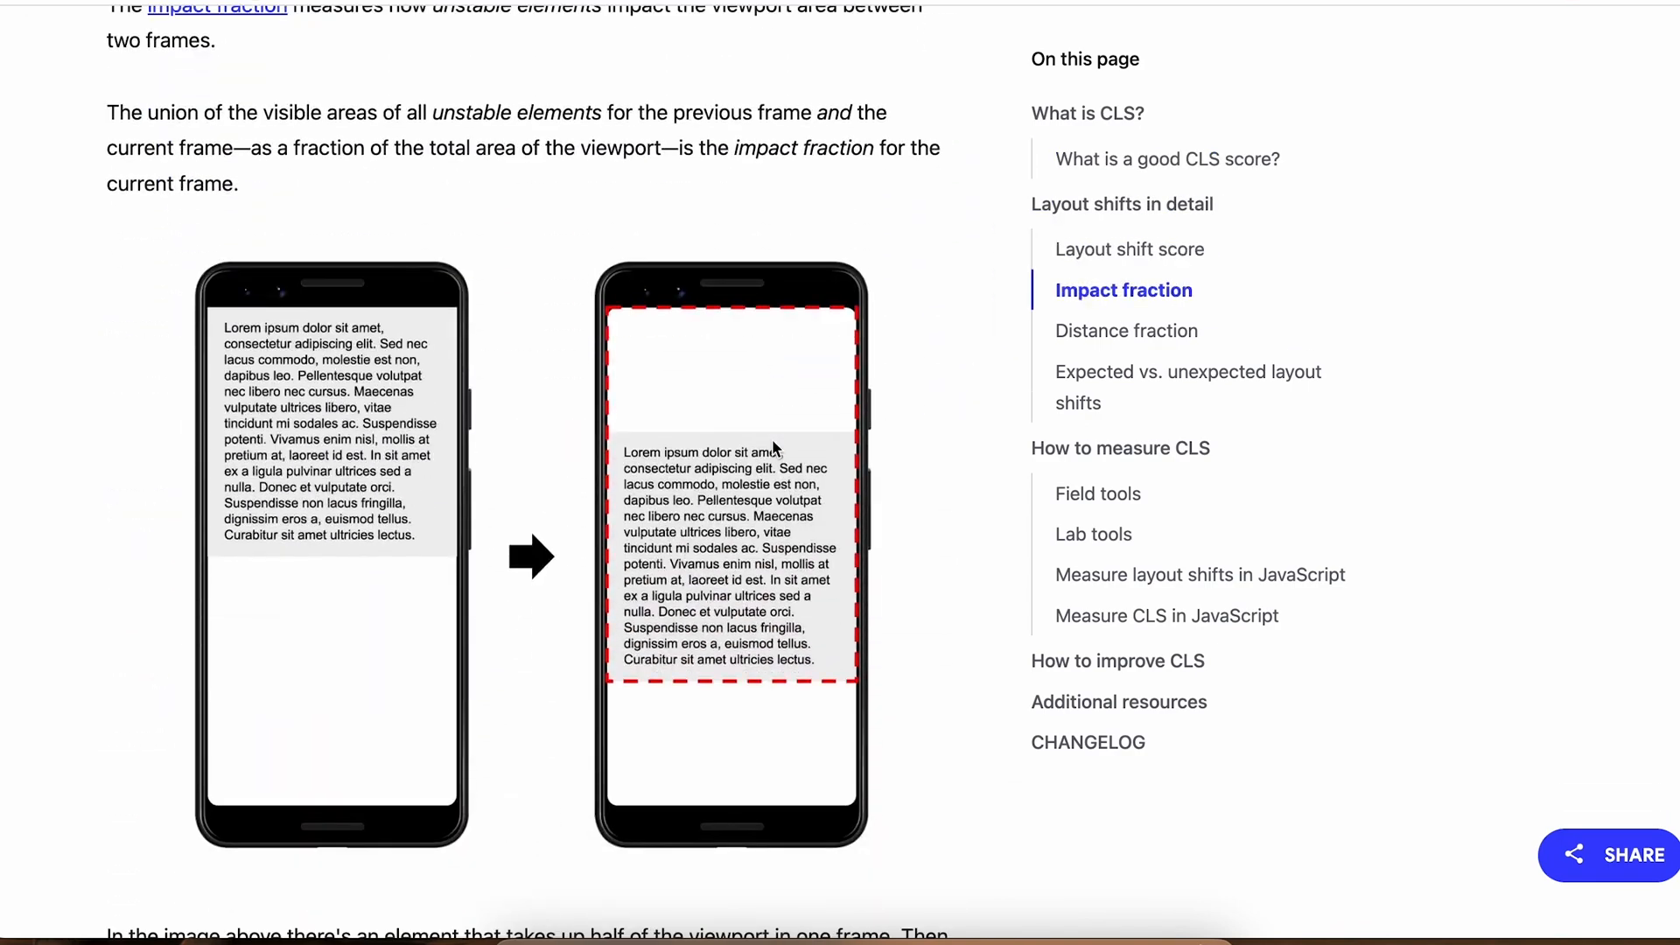